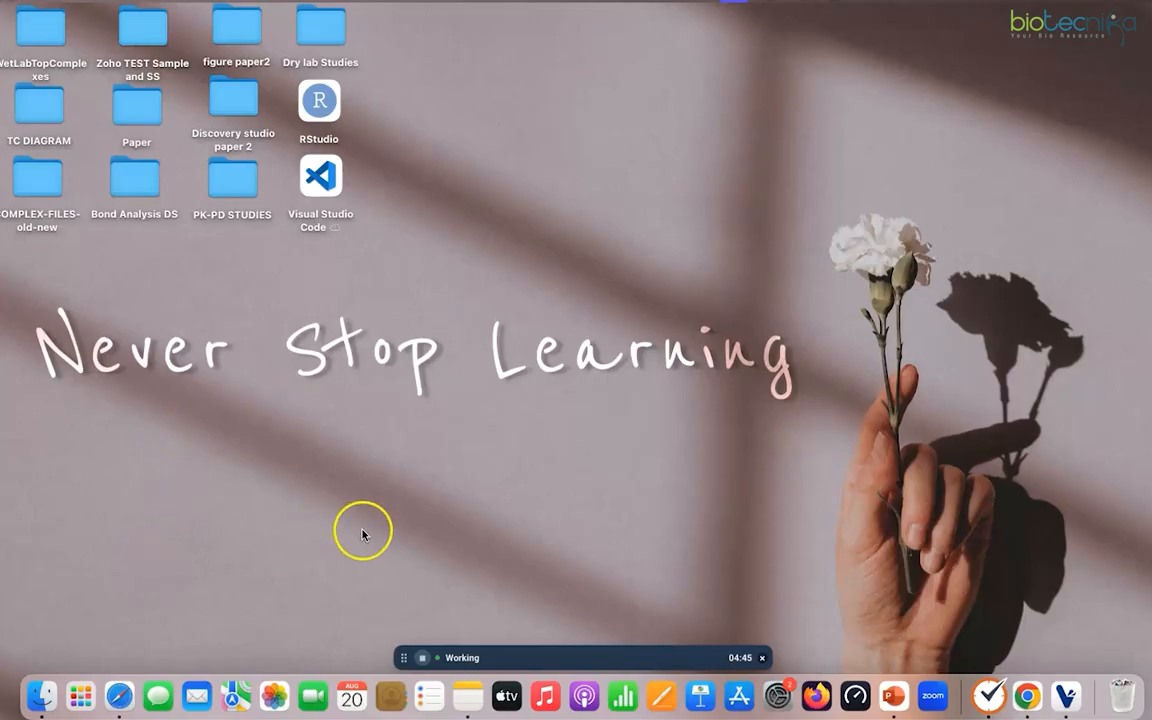
{"action": "mouse_move", "coordinate": [688, 396]}
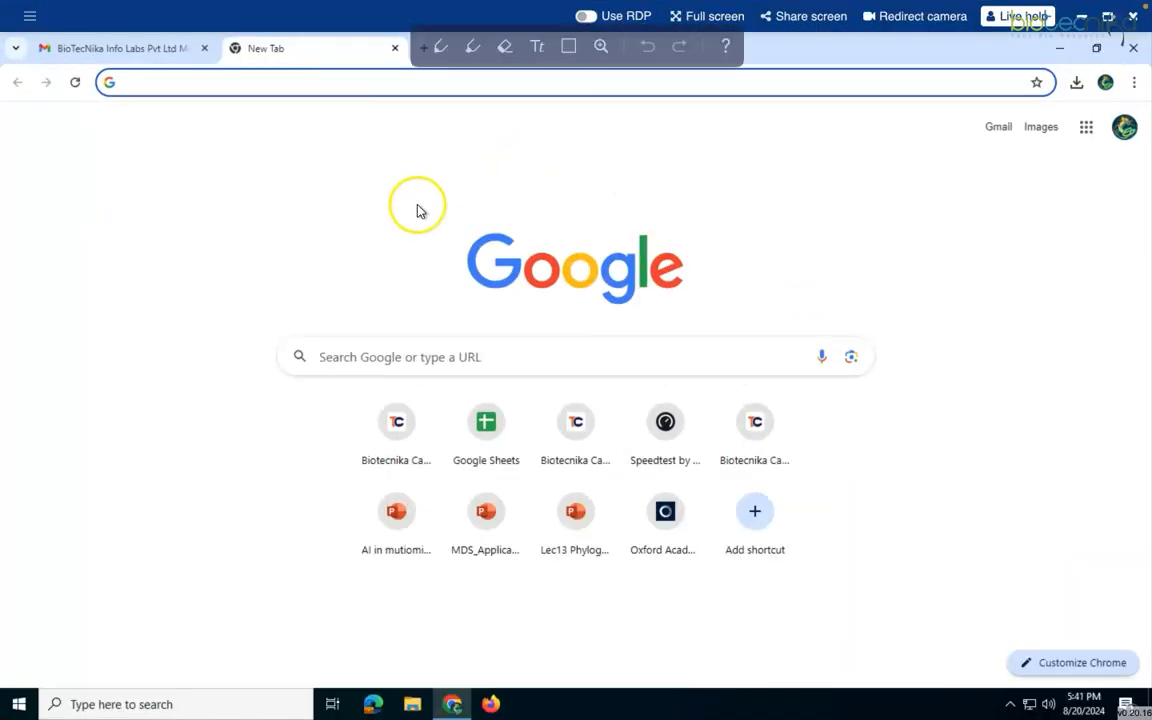
{"action": "mouse_move", "coordinate": [388, 256]}
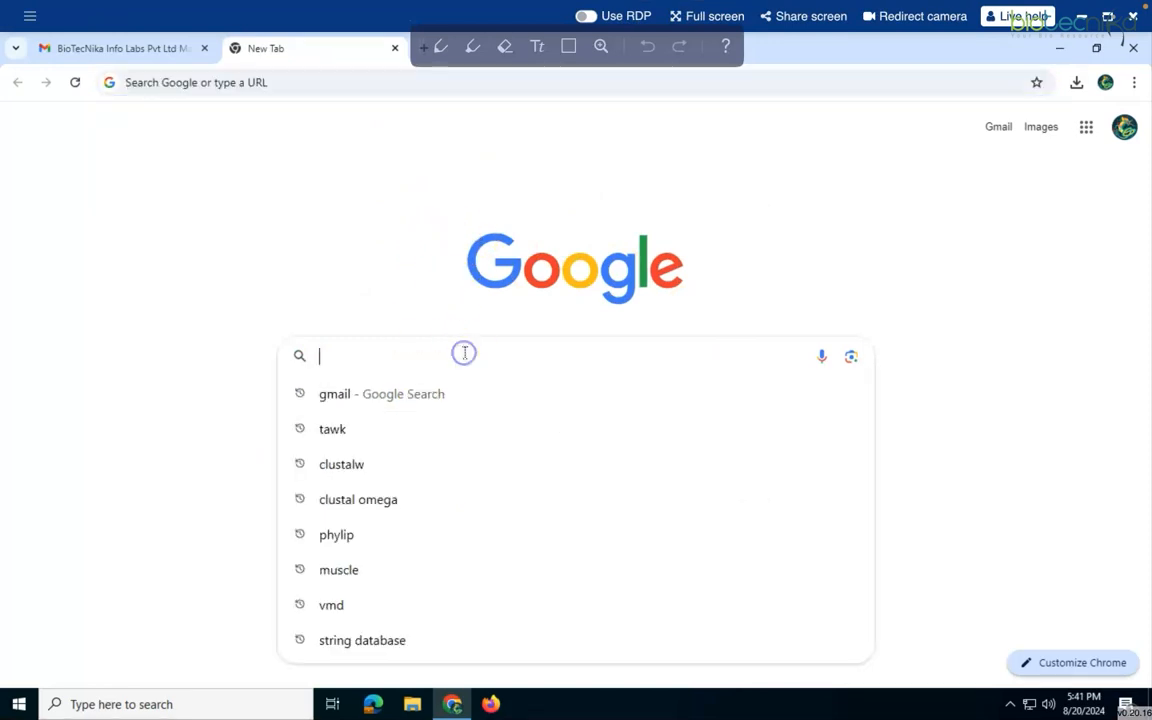
- Search Google for 'vmd' and open the VMD - Visual Molecular Dynamics result
{"action": "type", "text": "vmd"}
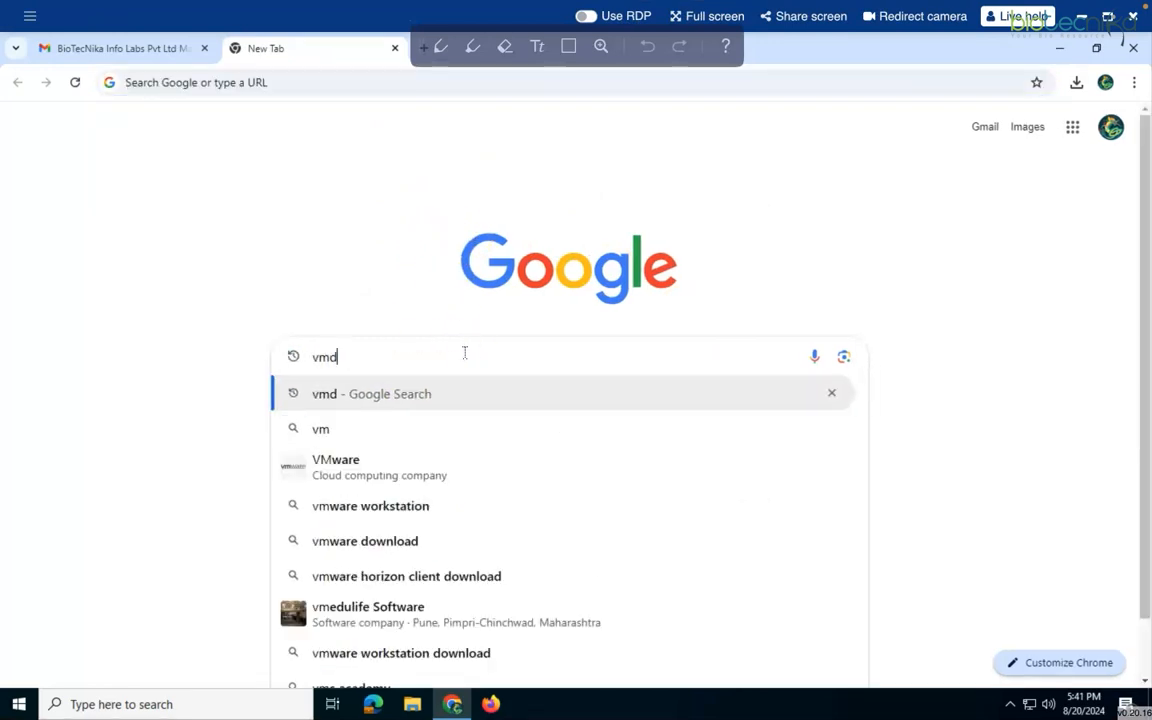
{"action": "key", "text": "Return"}
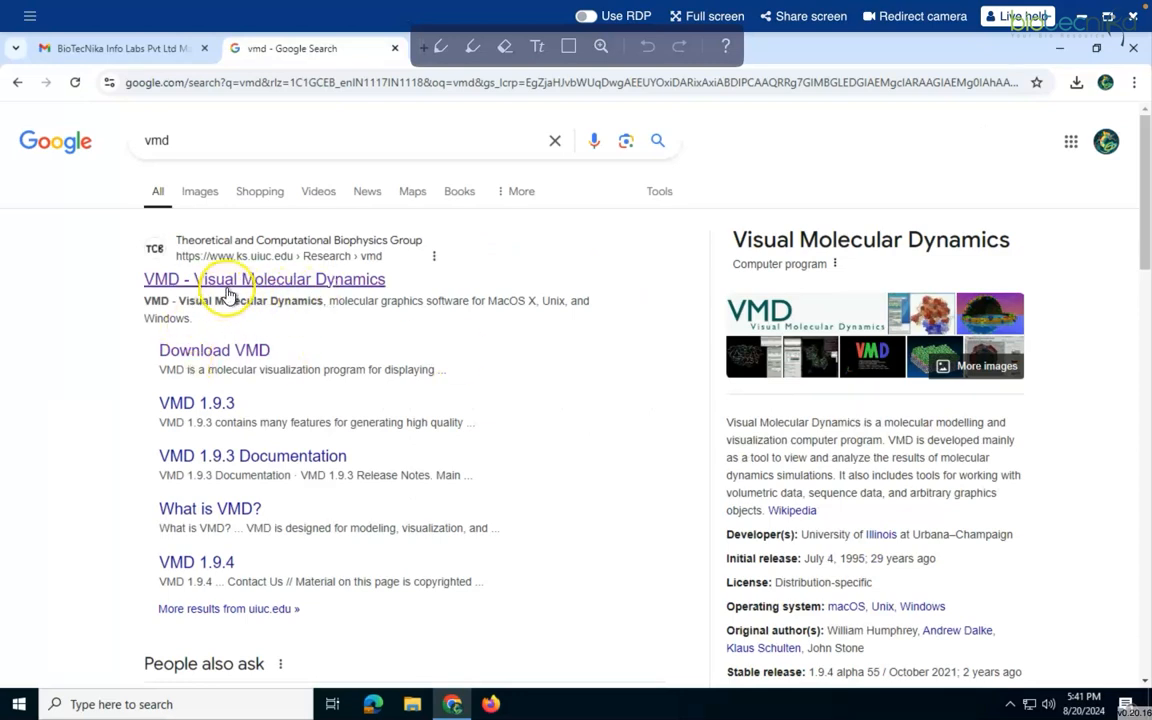
{"action": "mouse_move", "coordinate": [300, 284]}
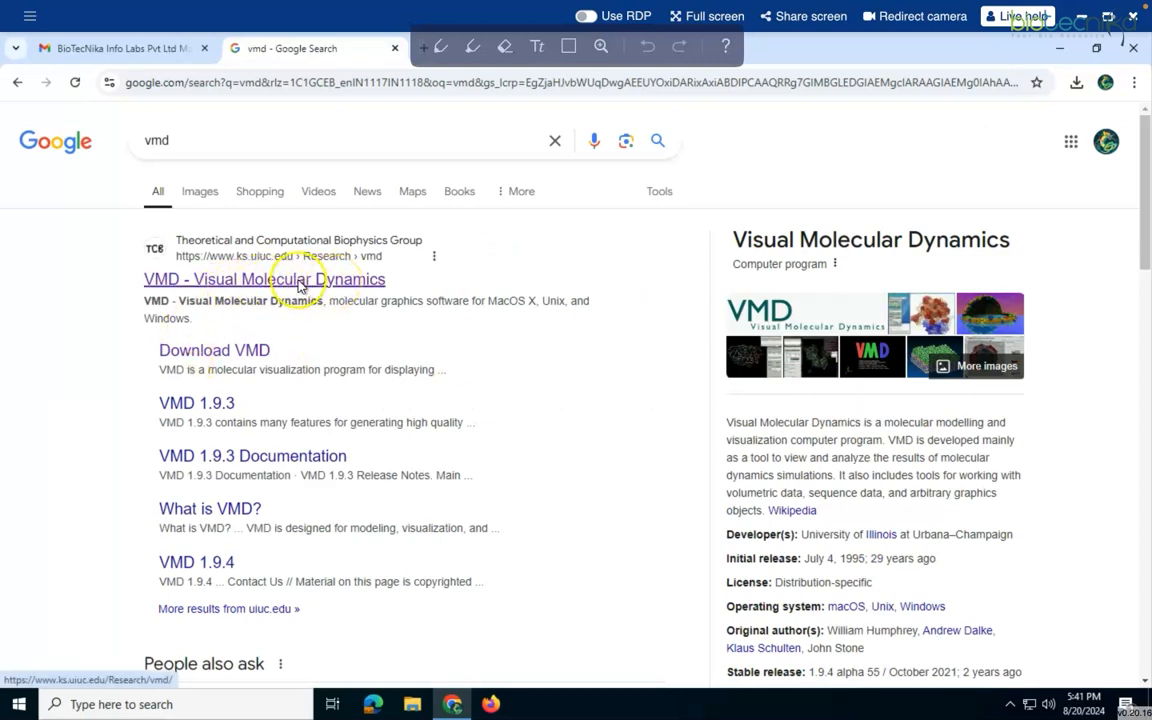
{"action": "left_click", "coordinate": [264, 280]}
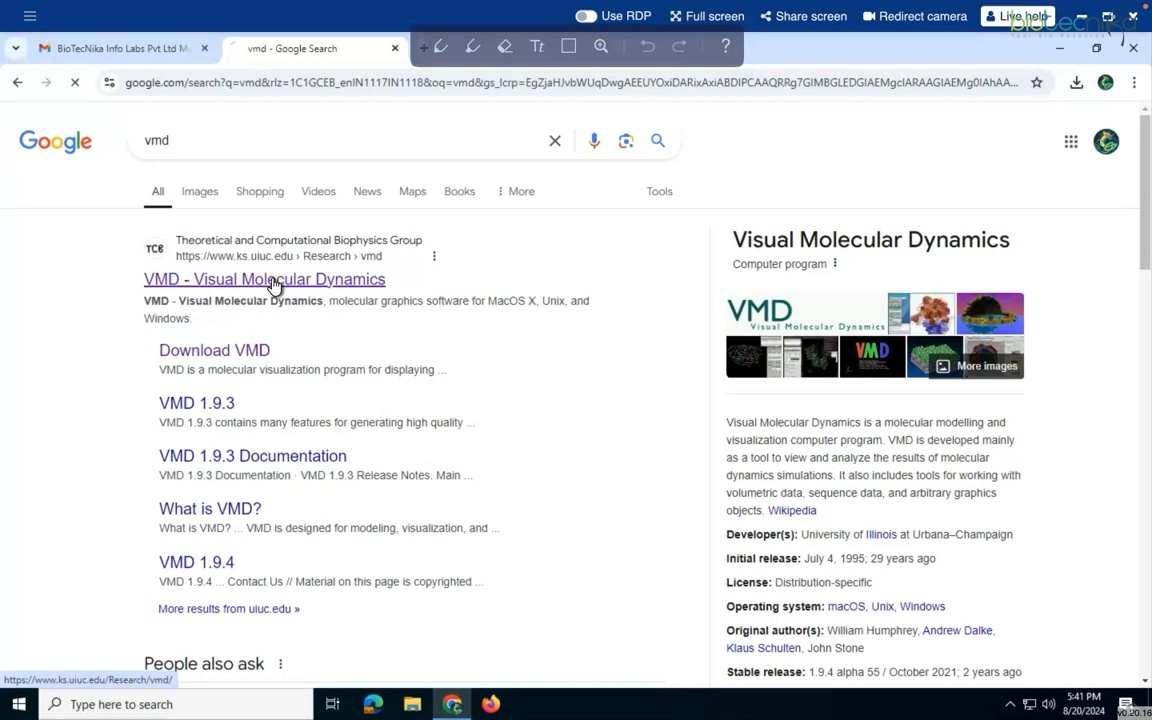
- Go to the Download VMD page and browse the platform list for VMD 1.9.4 Windows 64-bit
{"action": "left_click", "coordinate": [264, 280]}
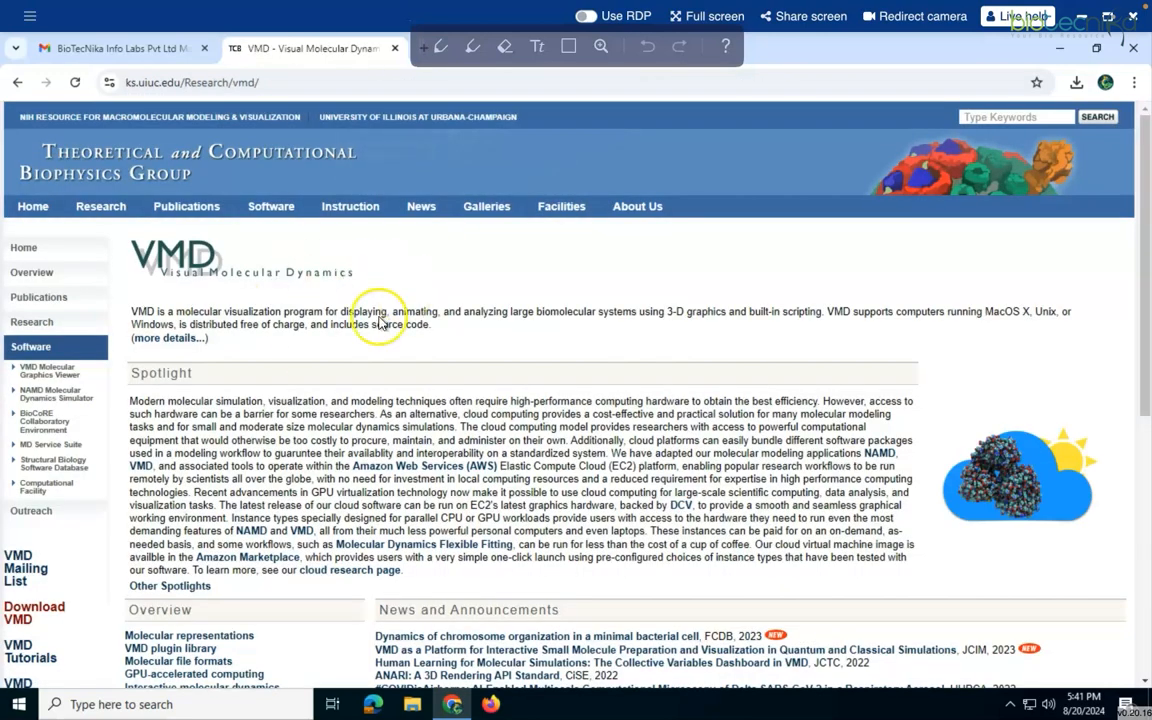
{"action": "mouse_move", "coordinate": [36, 612]}
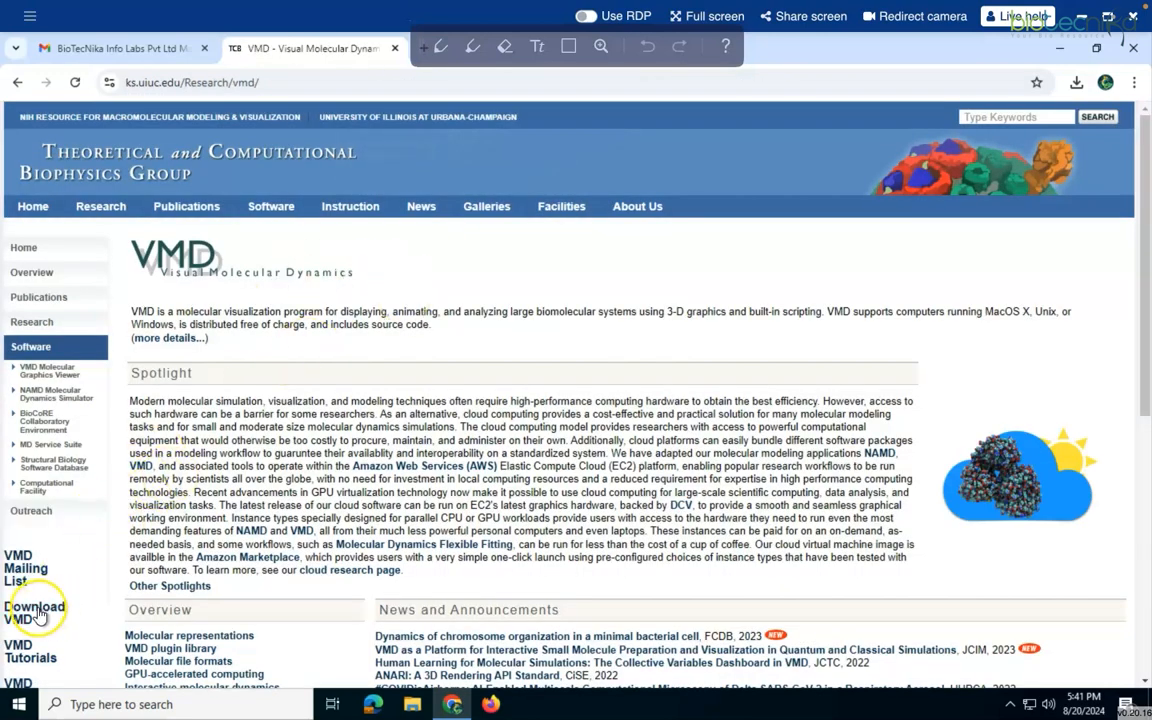
{"action": "left_click", "coordinate": [36, 612]}
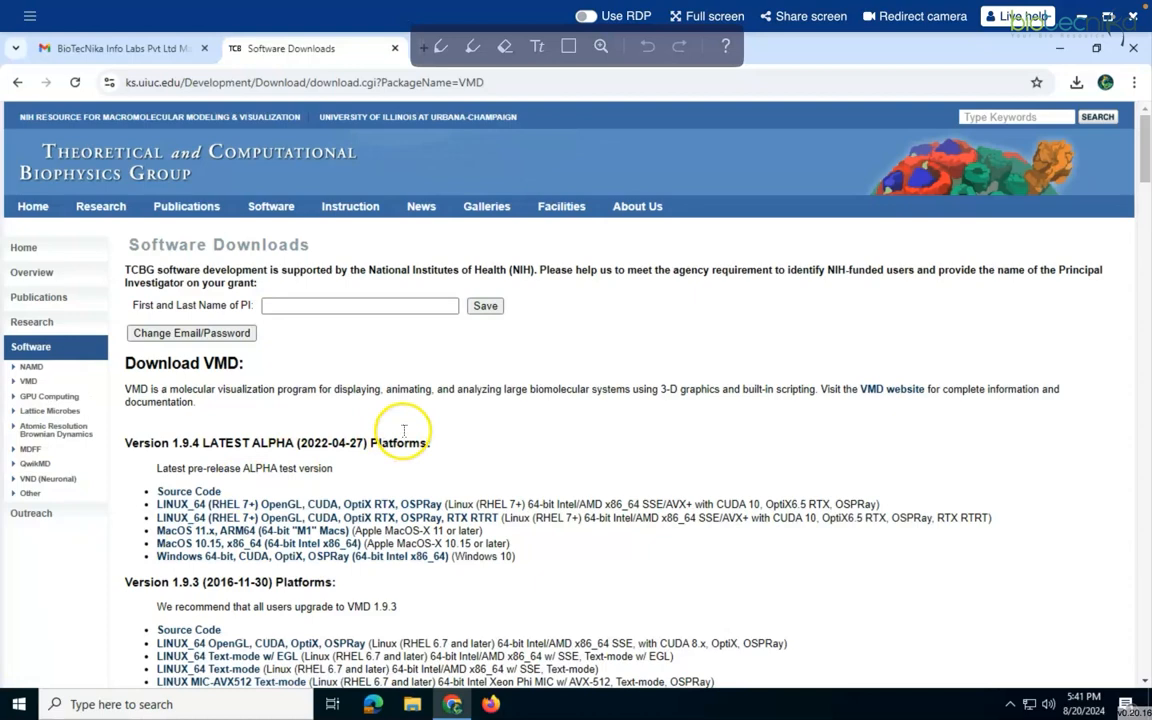
{"action": "mouse_move", "coordinate": [500, 352]}
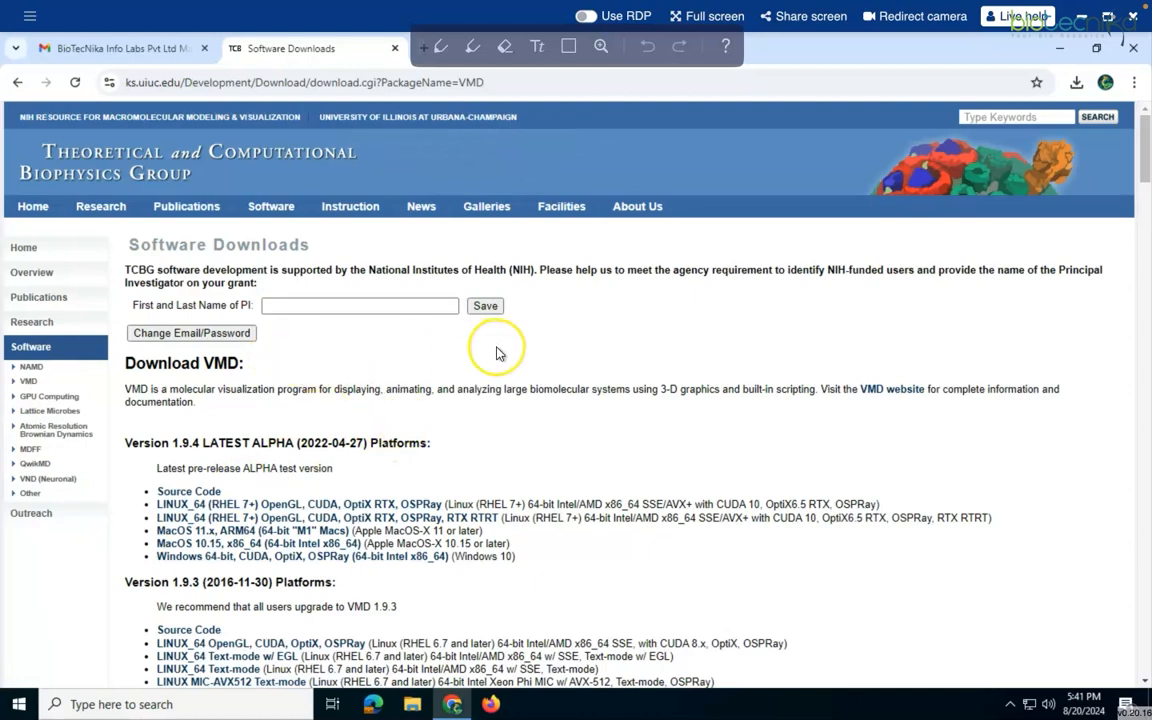
{"action": "scroll", "scroll_direction": "down", "scroll_amount": 3}
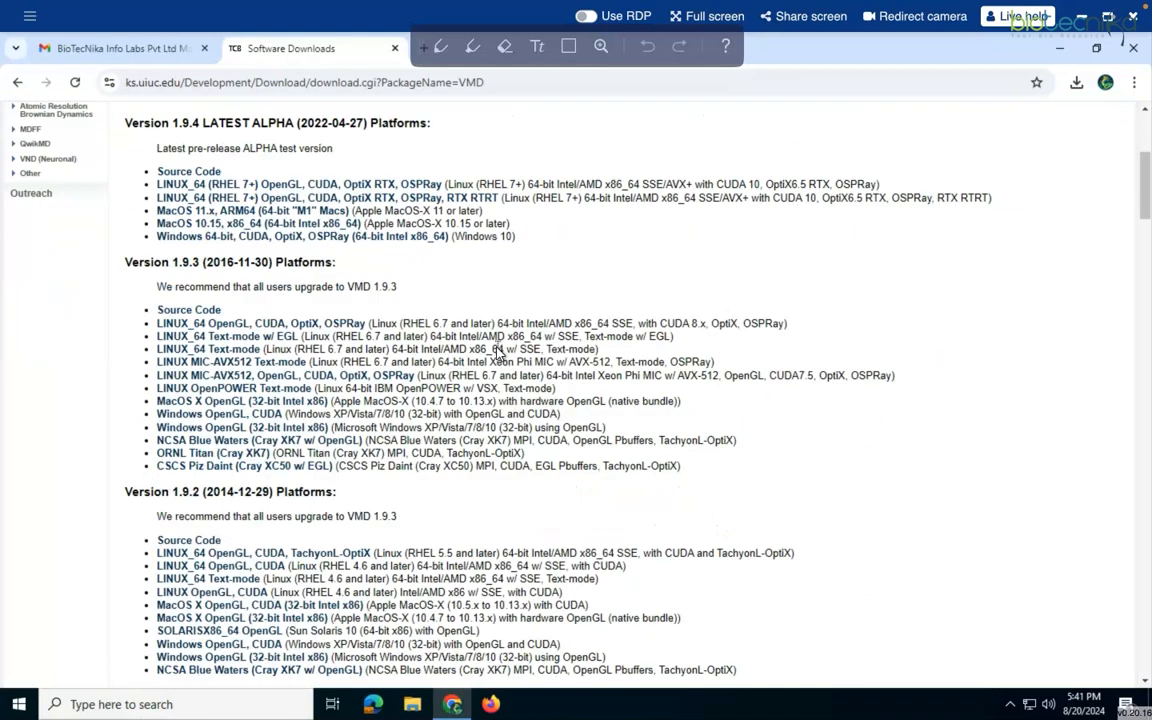
{"action": "scroll", "scroll_direction": "up", "scroll_amount": 3}
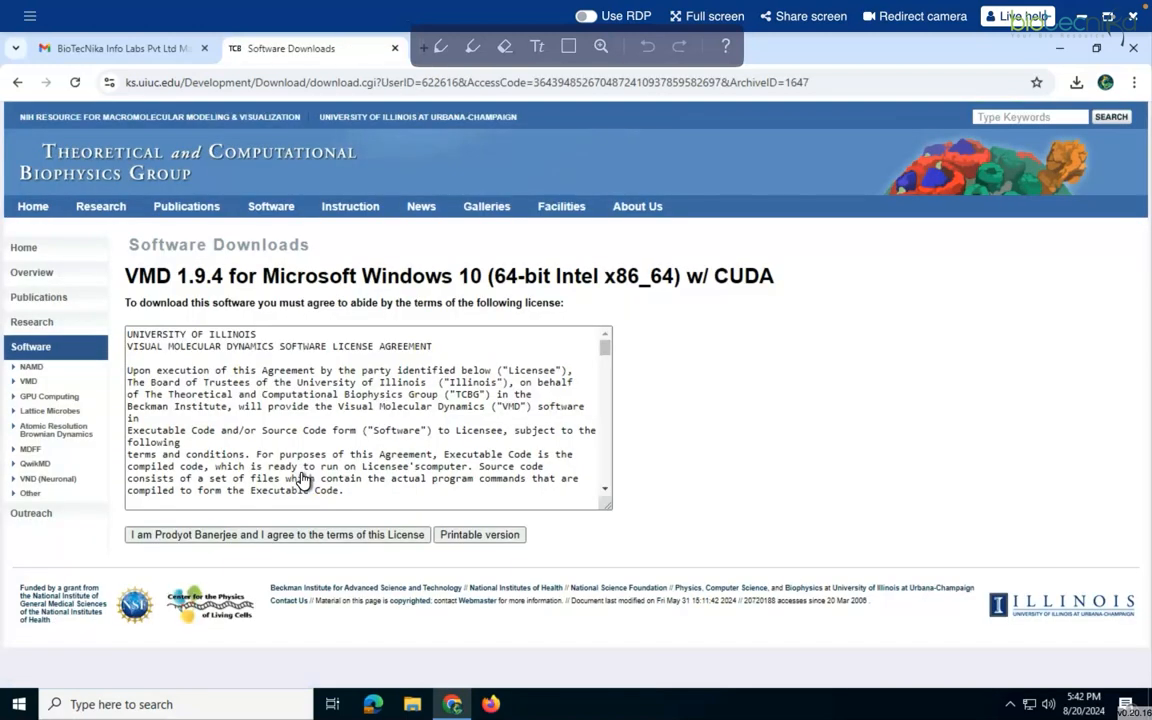
- Read through the license text and agree to its terms to reach the test release page
{"action": "scroll", "scroll_direction": "down", "scroll_amount": 3}
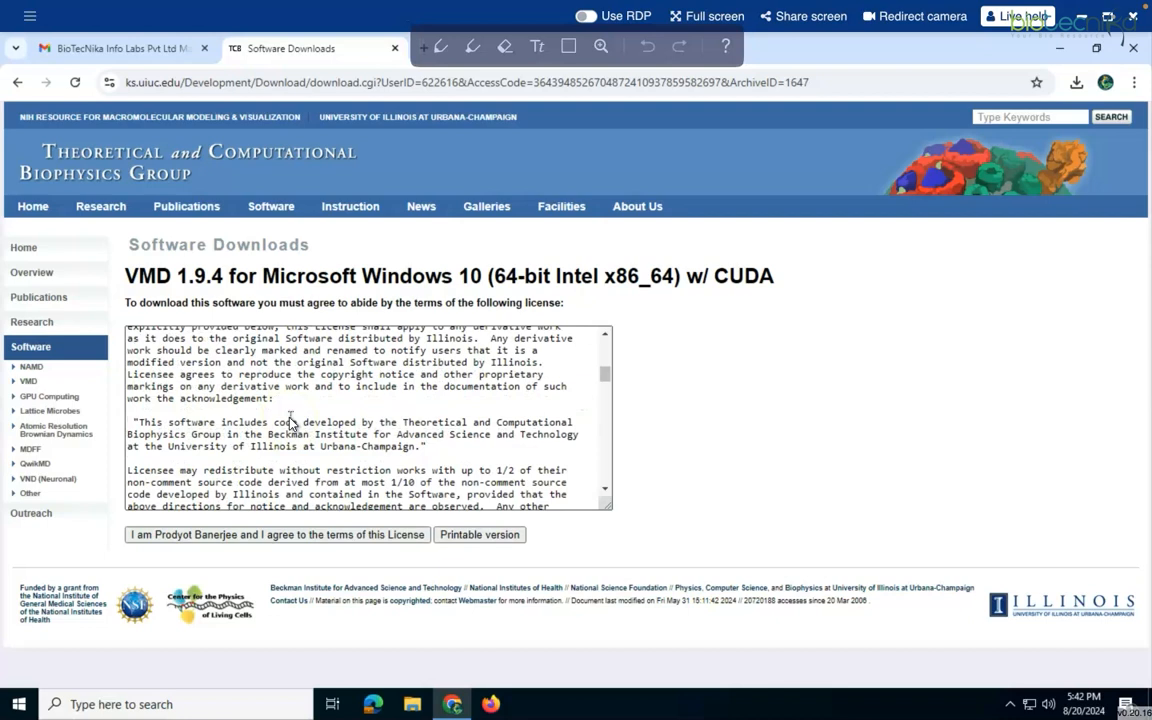
{"action": "scroll", "scroll_direction": "down", "scroll_amount": 3}
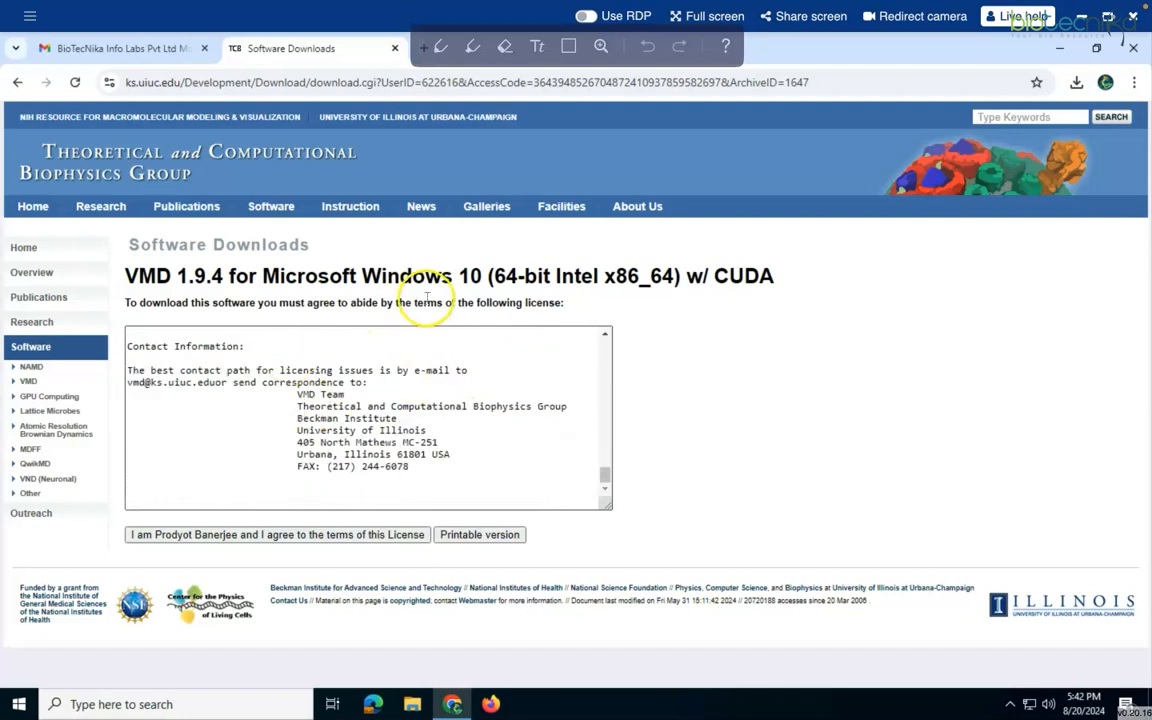
{"action": "mouse_move", "coordinate": [524, 258]}
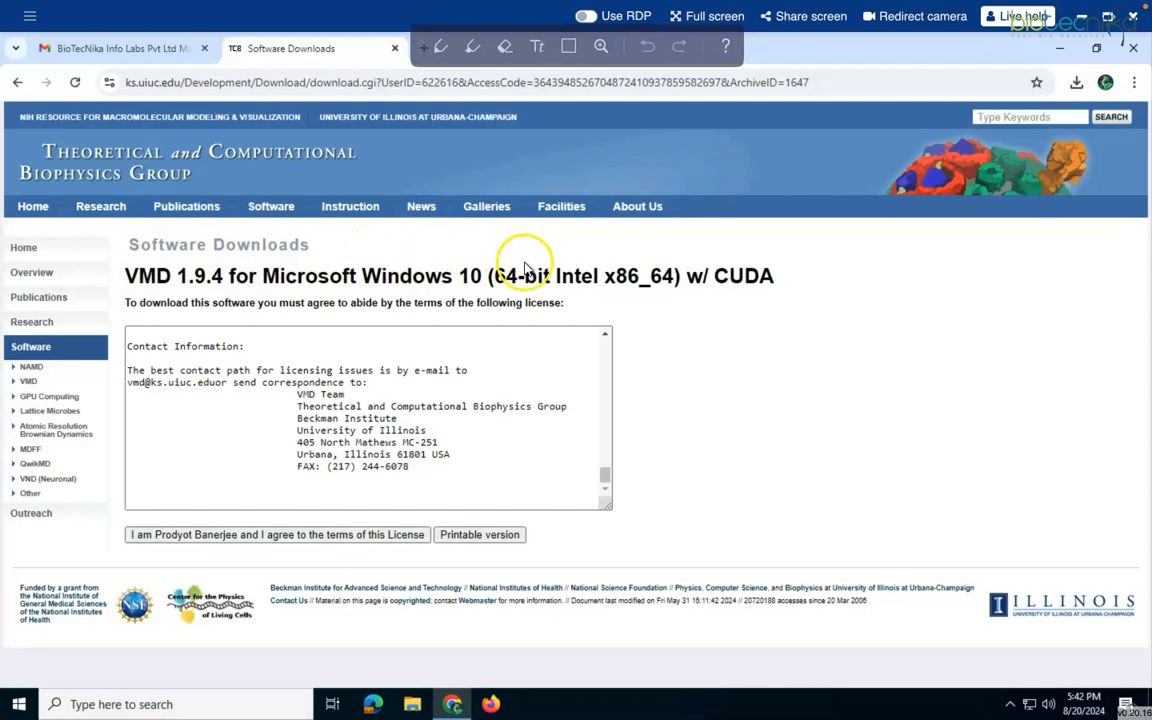
{"action": "mouse_move", "coordinate": [480, 272]}
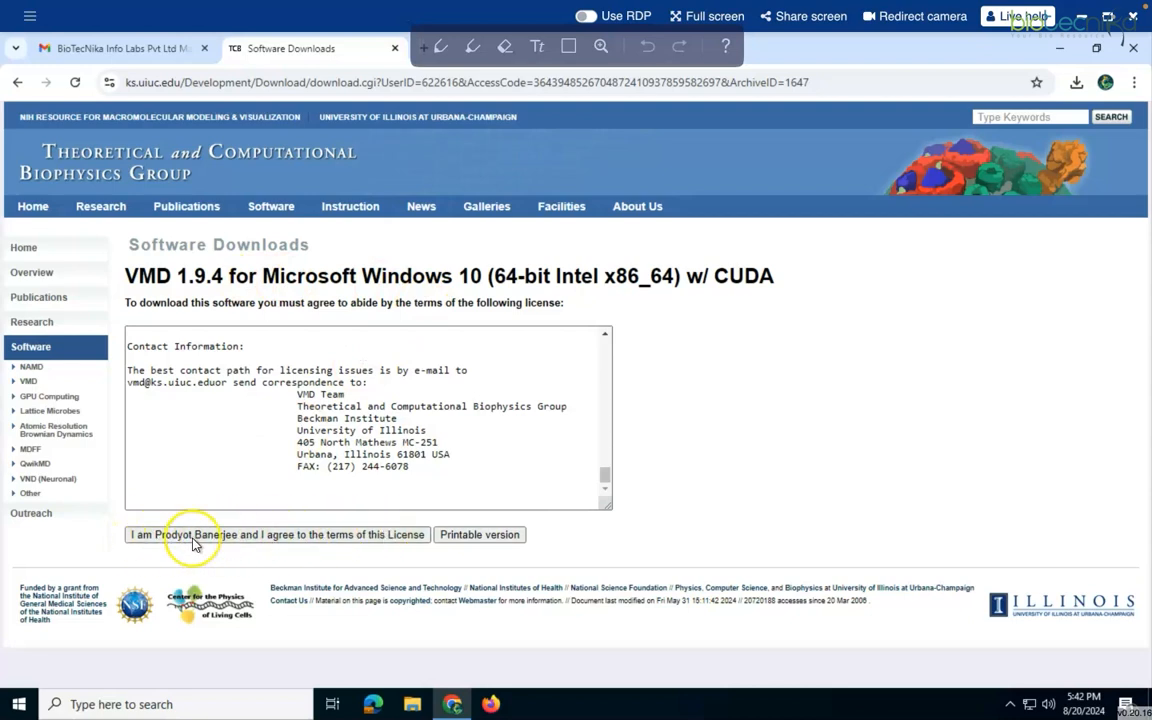
{"action": "mouse_move", "coordinate": [378, 540]}
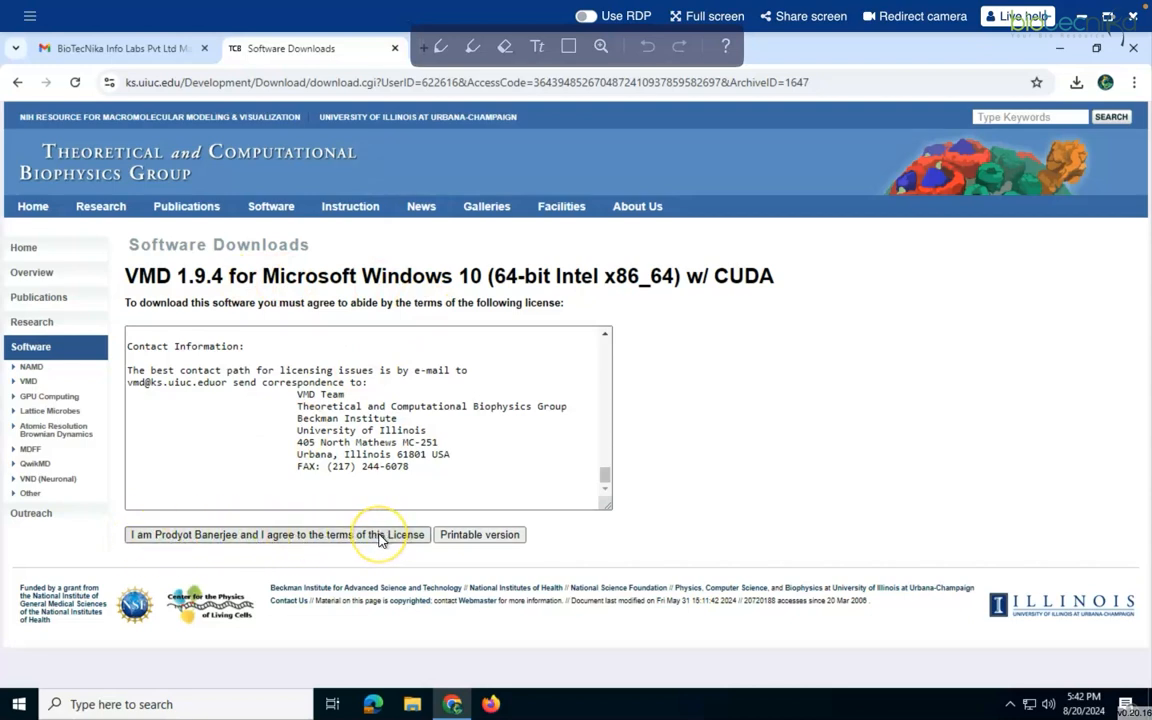
{"action": "mouse_move", "coordinate": [330, 534]}
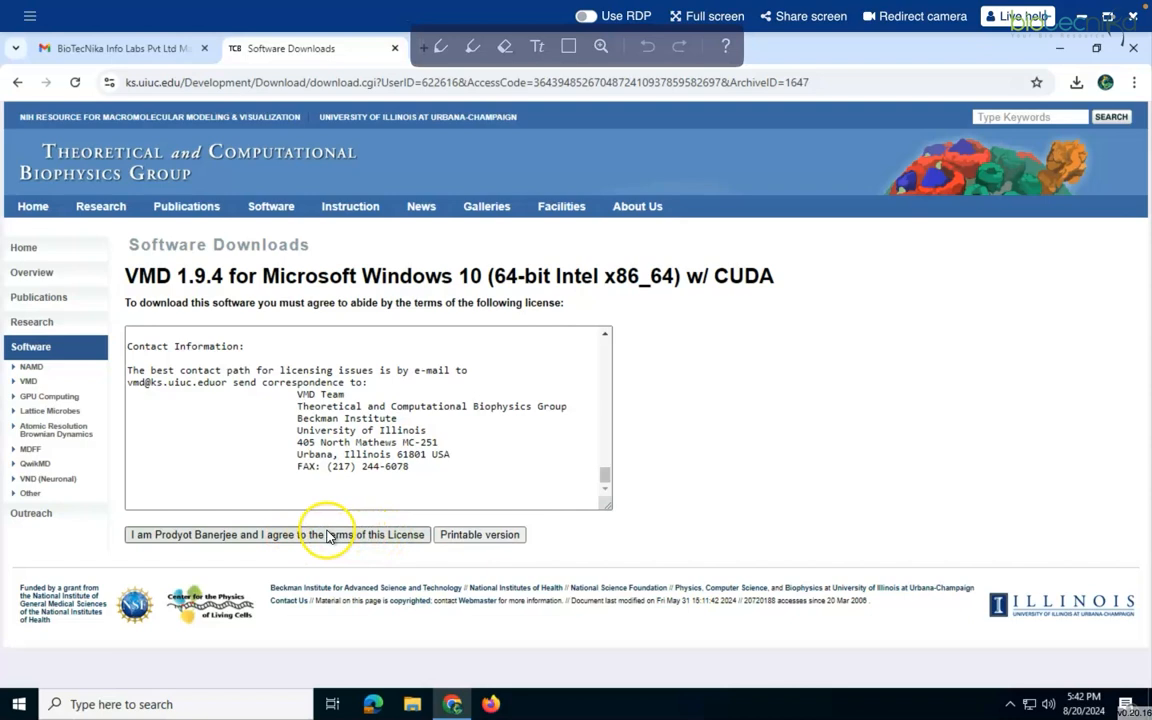
{"action": "left_click", "coordinate": [274, 534]}
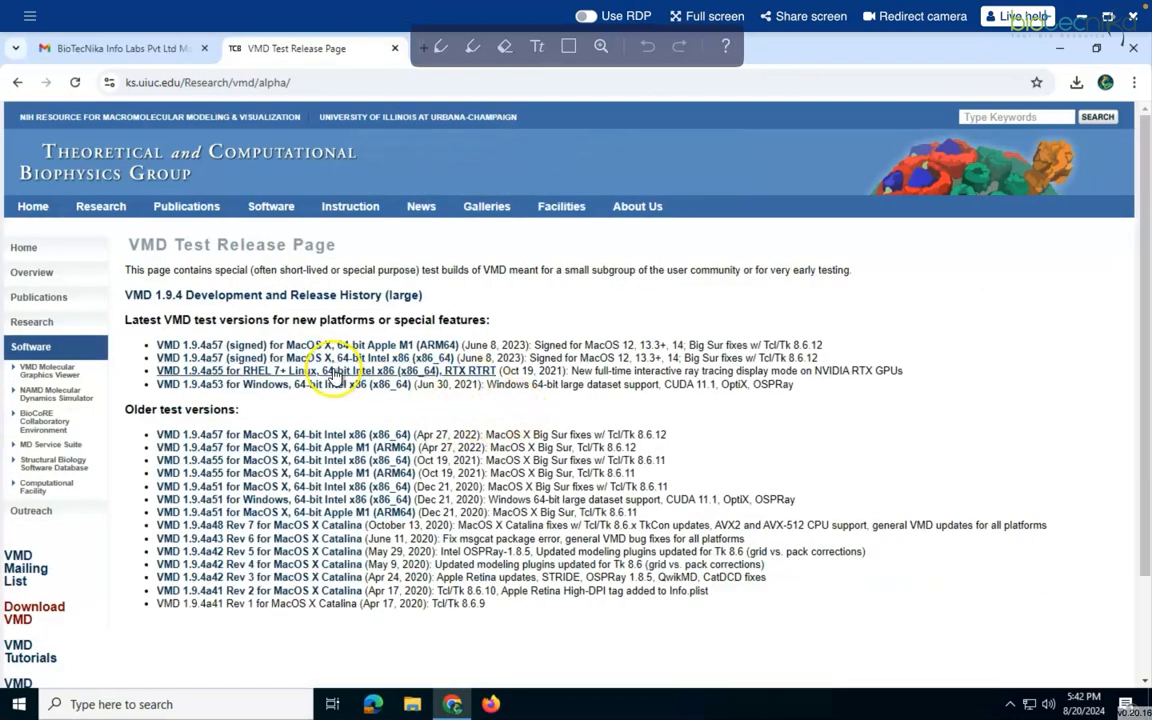
{"action": "mouse_move", "coordinate": [420, 390]}
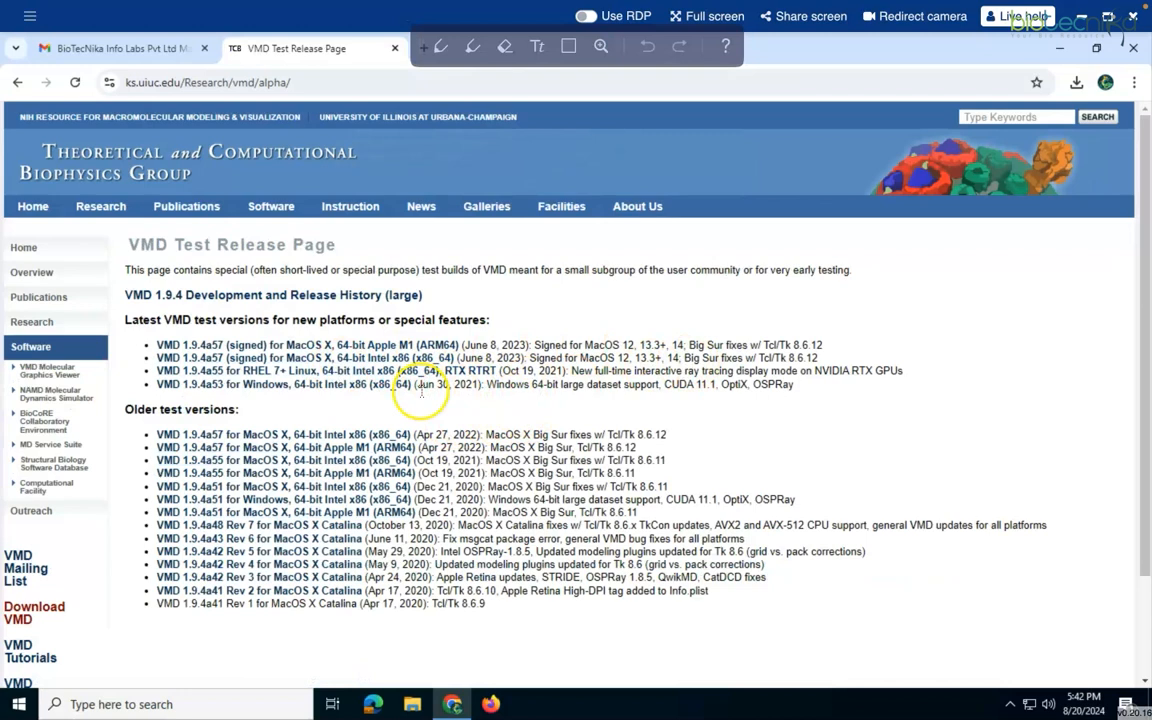
{"action": "mouse_move", "coordinate": [310, 384]}
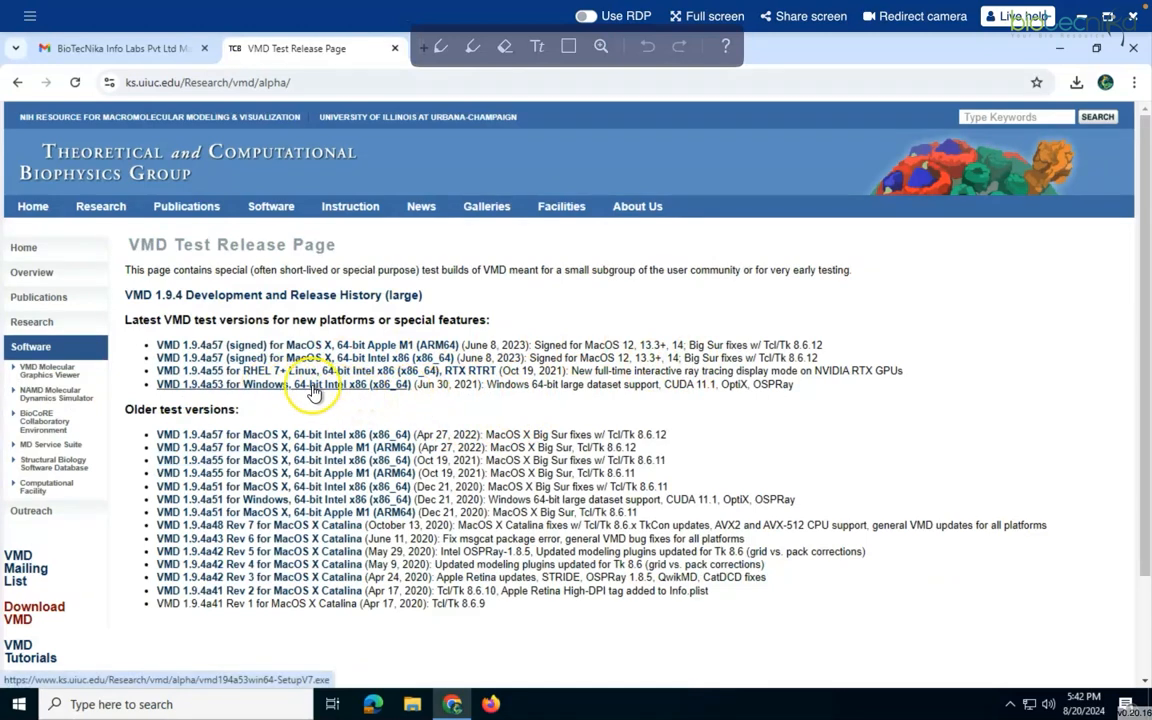
{"action": "mouse_move", "coordinate": [372, 388]}
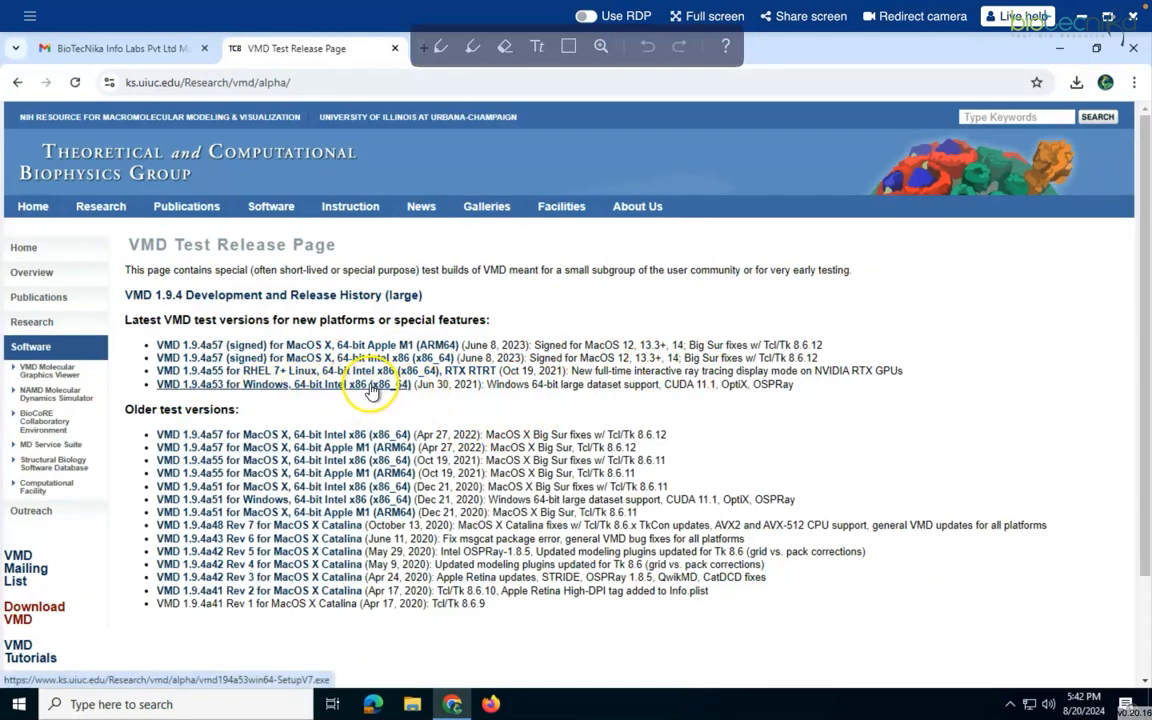
{"action": "mouse_move", "coordinate": [302, 388]}
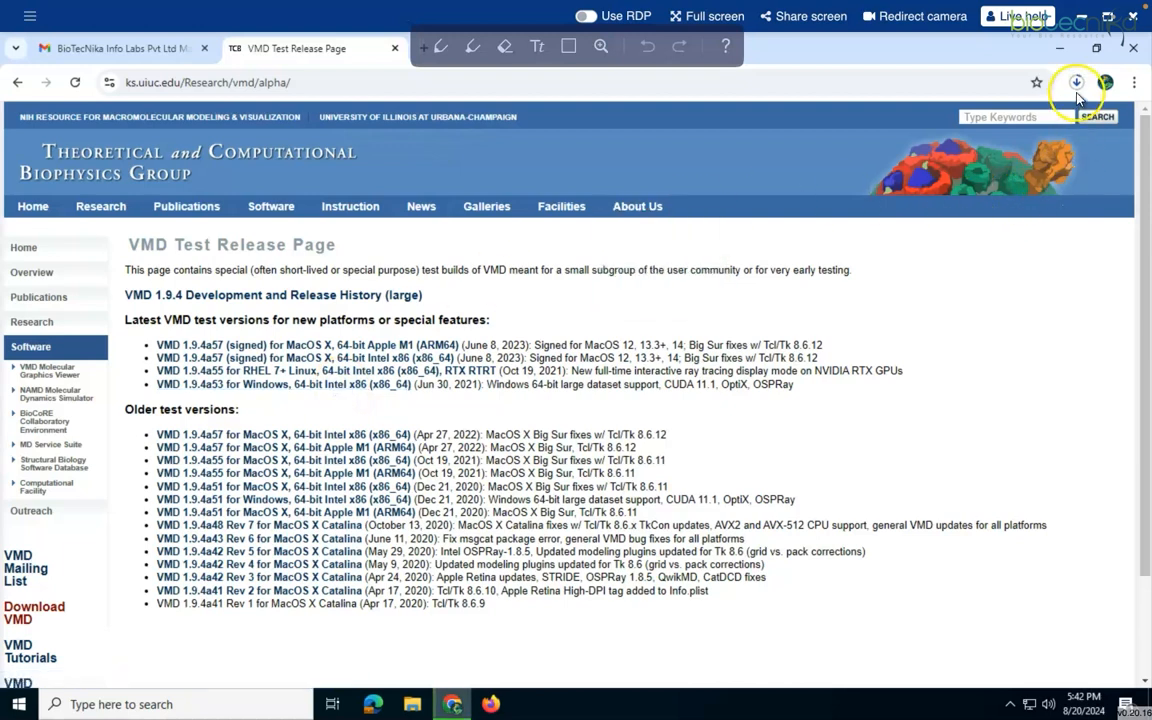
- Show Chrome's recent downloads to run the VMD 1.9.4a53 Windows setup file
{"action": "left_click", "coordinate": [1076, 82]}
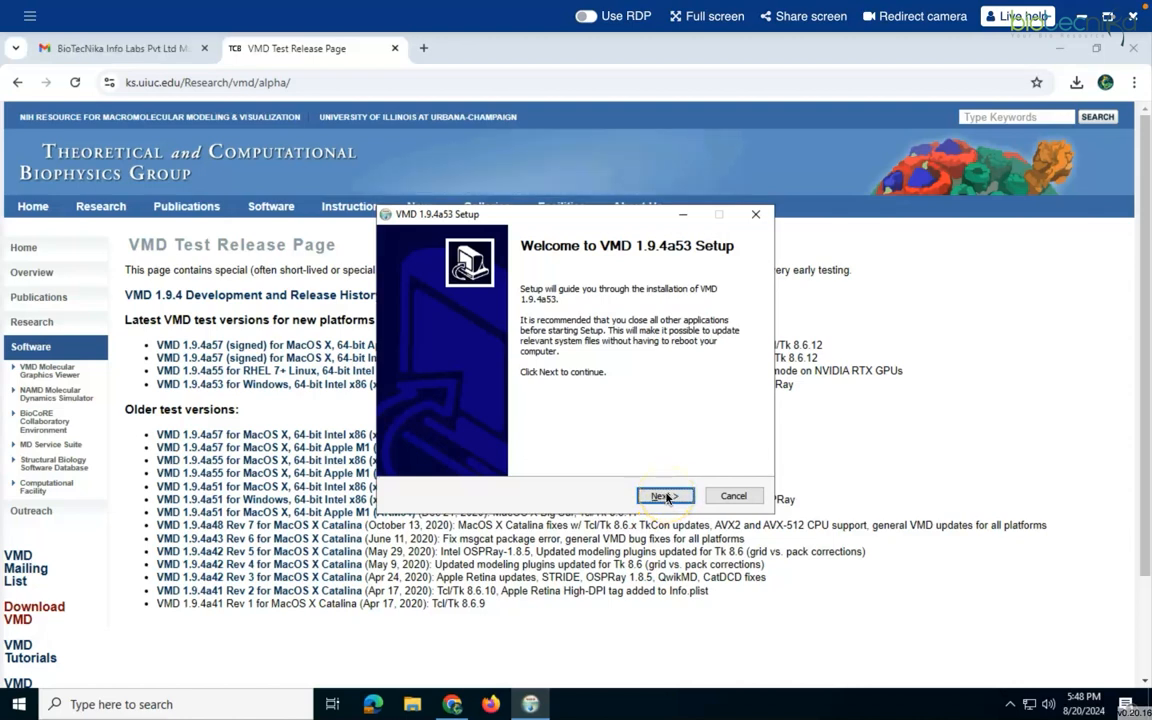
- Step through the setup wizard, agree to the license, and finish with Run VMD kept checked
{"action": "left_click", "coordinate": [664, 496]}
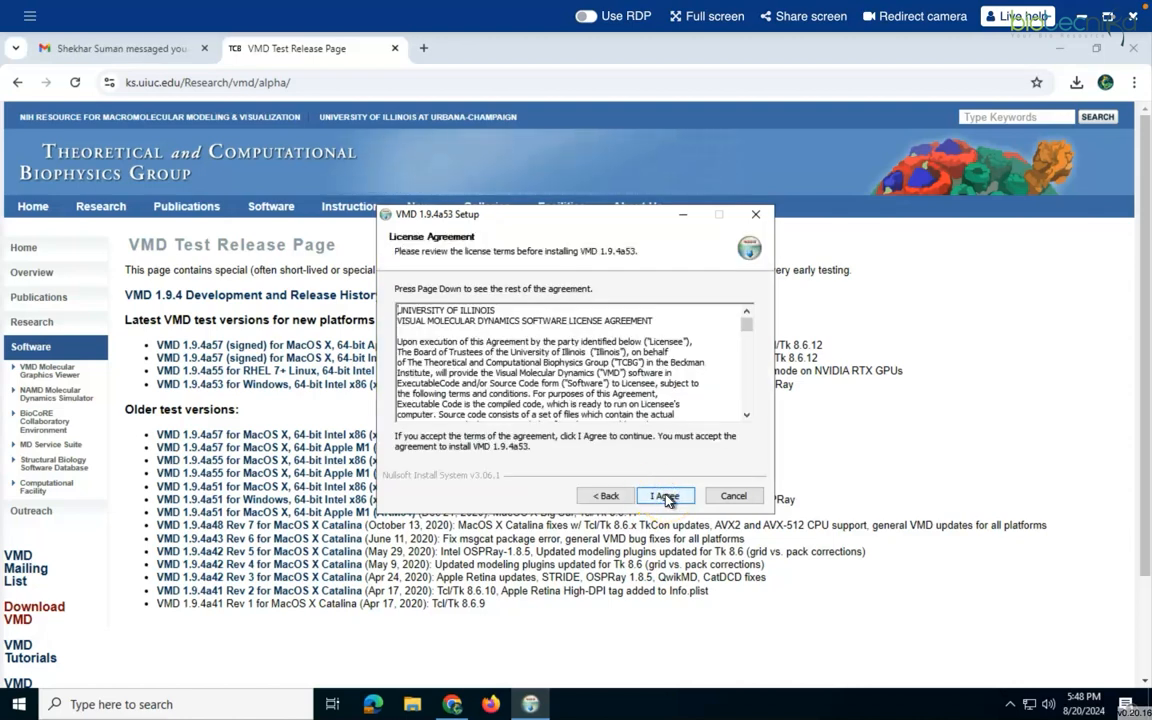
{"action": "scroll", "scroll_direction": "down", "scroll_amount": 3}
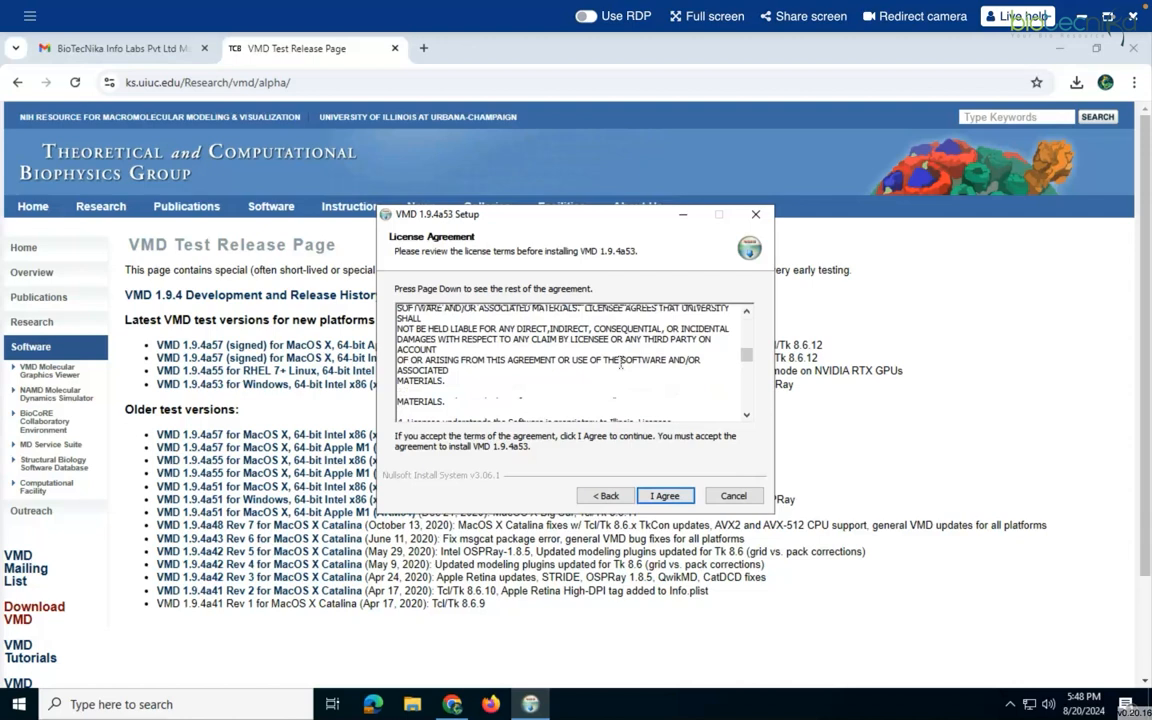
{"action": "left_click", "coordinate": [664, 496]}
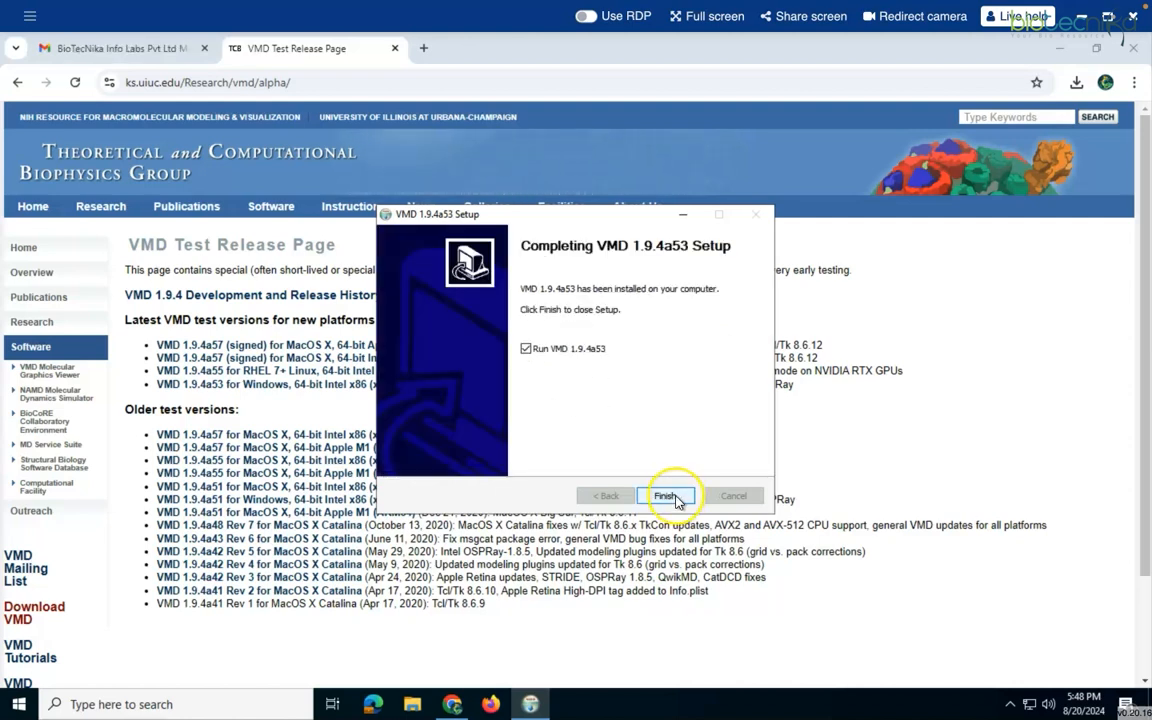
{"action": "left_click", "coordinate": [664, 496]}
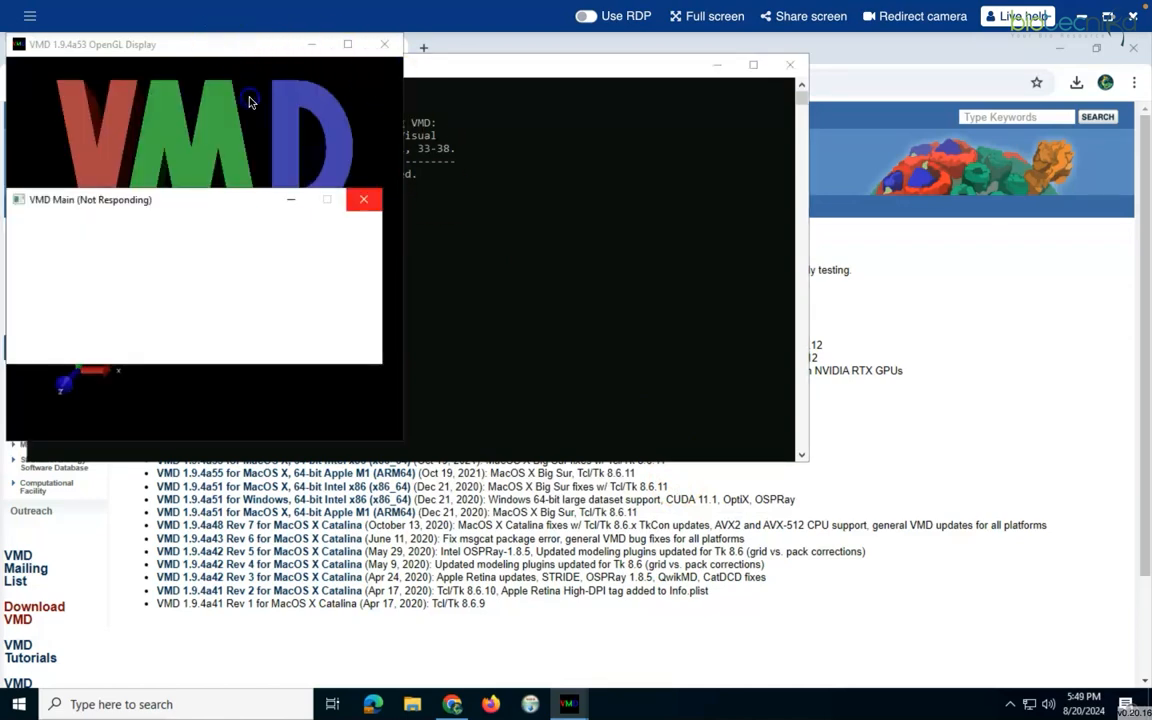
{"action": "mouse_move", "coordinate": [246, 78]}
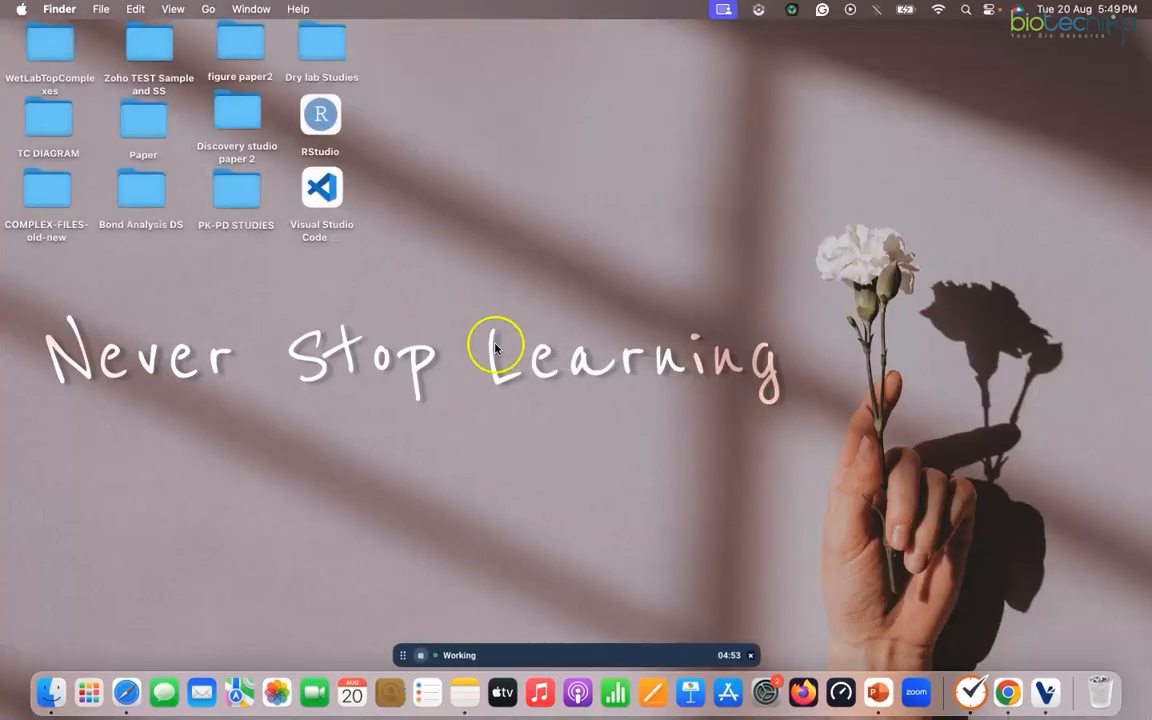
- Show all installed Mac applications in Launchpad, including the VMD 1.9.4 app
{"action": "left_click", "coordinate": [88, 692]}
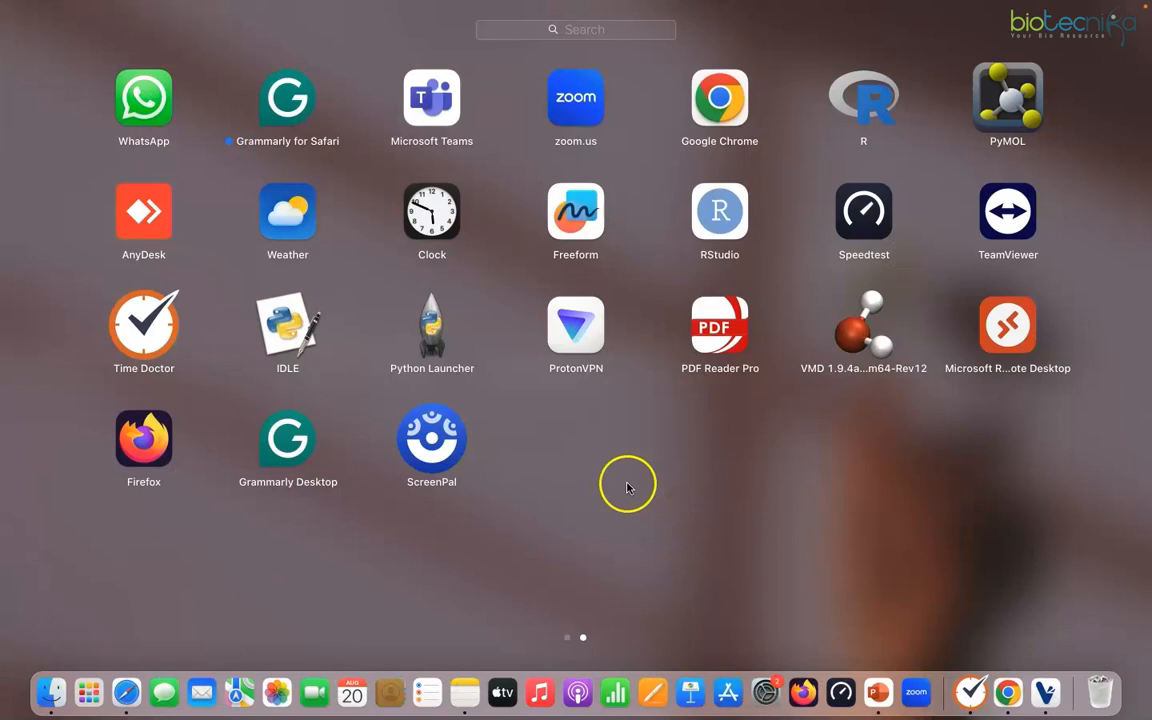
{"action": "mouse_move", "coordinate": [866, 336]}
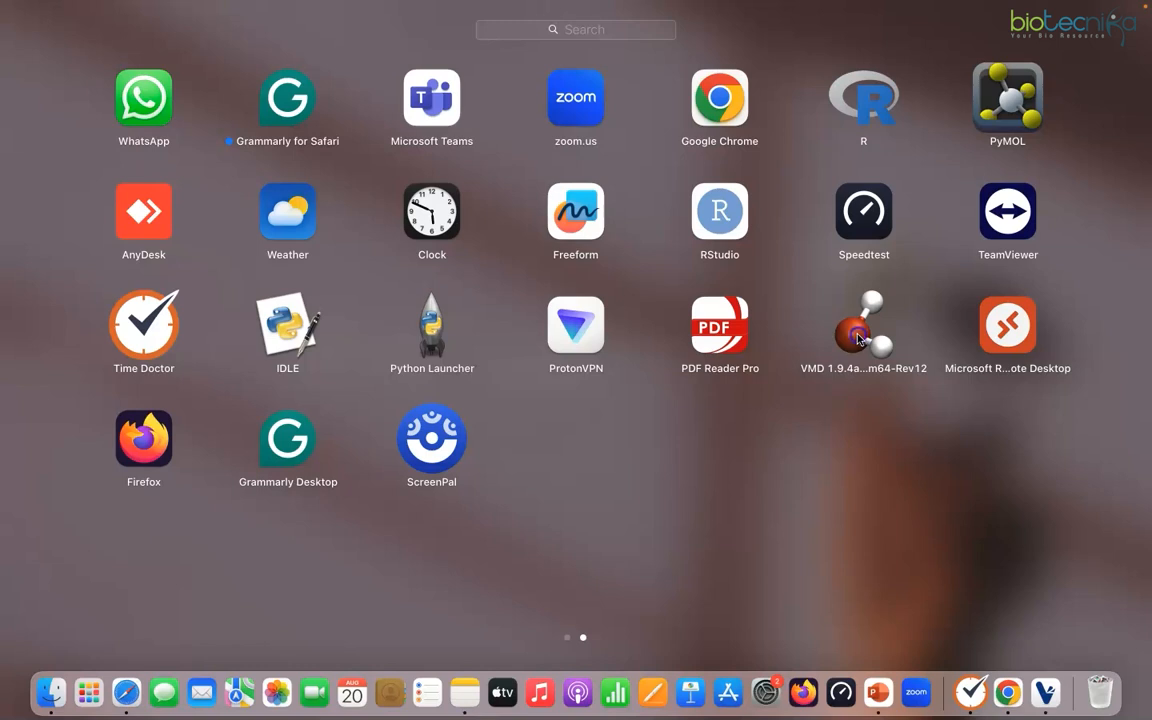
- Bring VMD forward and move the Main window to the right of the OpenGL Display
{"action": "left_click", "coordinate": [864, 324]}
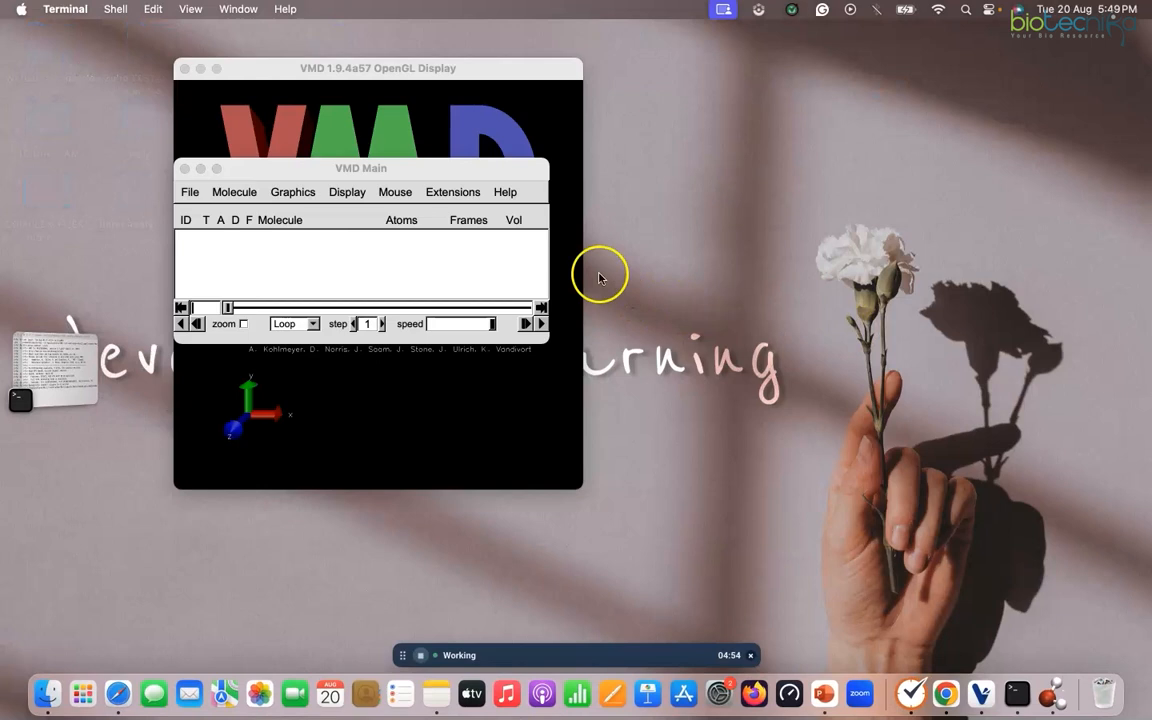
{"action": "left_click", "coordinate": [440, 168]}
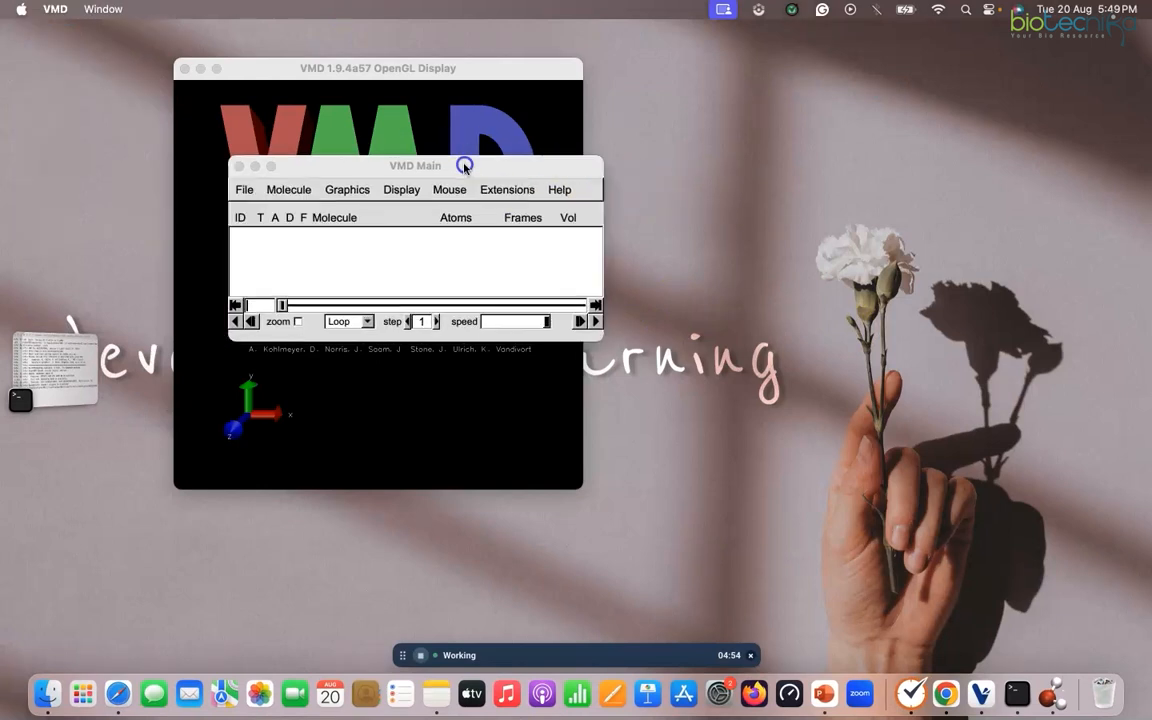
{"action": "left_click_drag", "start_coordinate": [416, 164], "coordinate": [832, 160]}
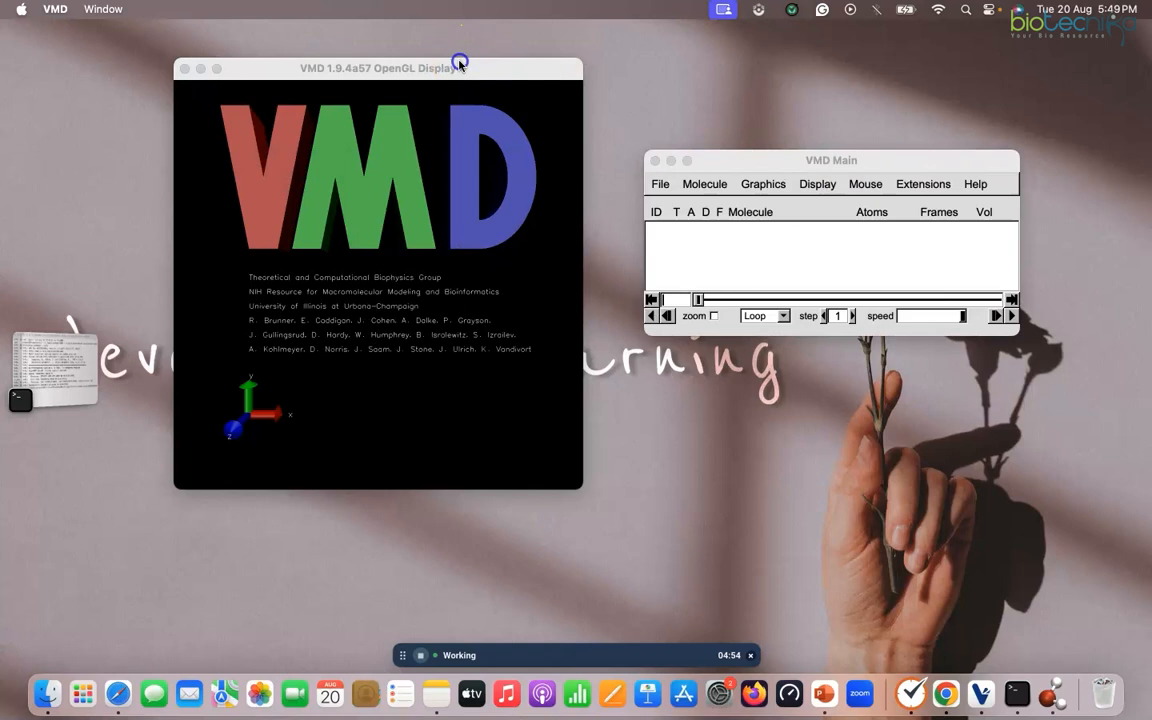
{"action": "left_click_drag", "start_coordinate": [384, 68], "coordinate": [396, 88]}
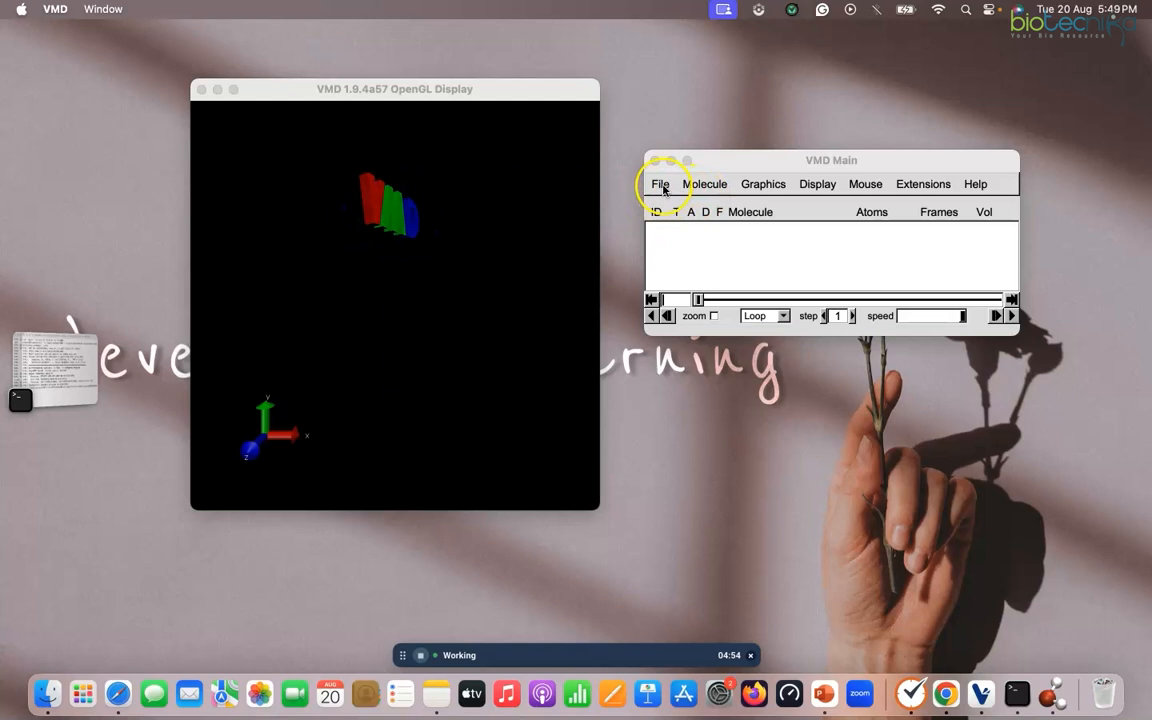
{"action": "mouse_move", "coordinate": [704, 184]}
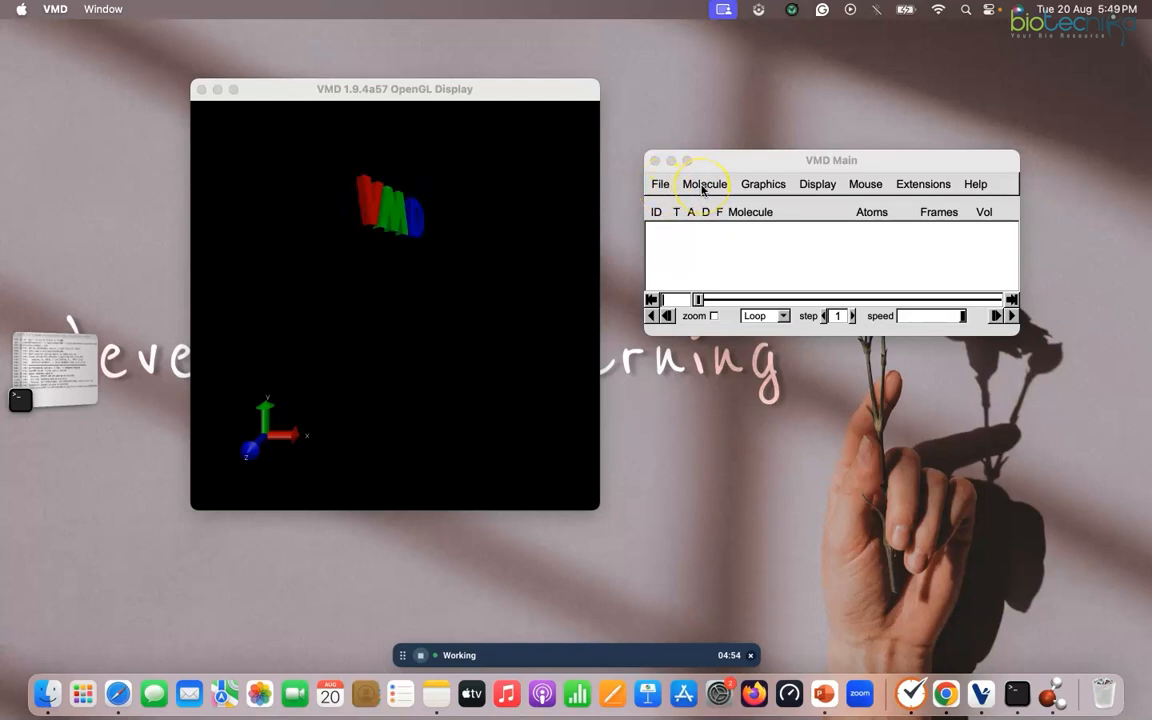
- Start File > New Molecule and browse the disk for a molecule file
{"action": "left_click", "coordinate": [660, 184]}
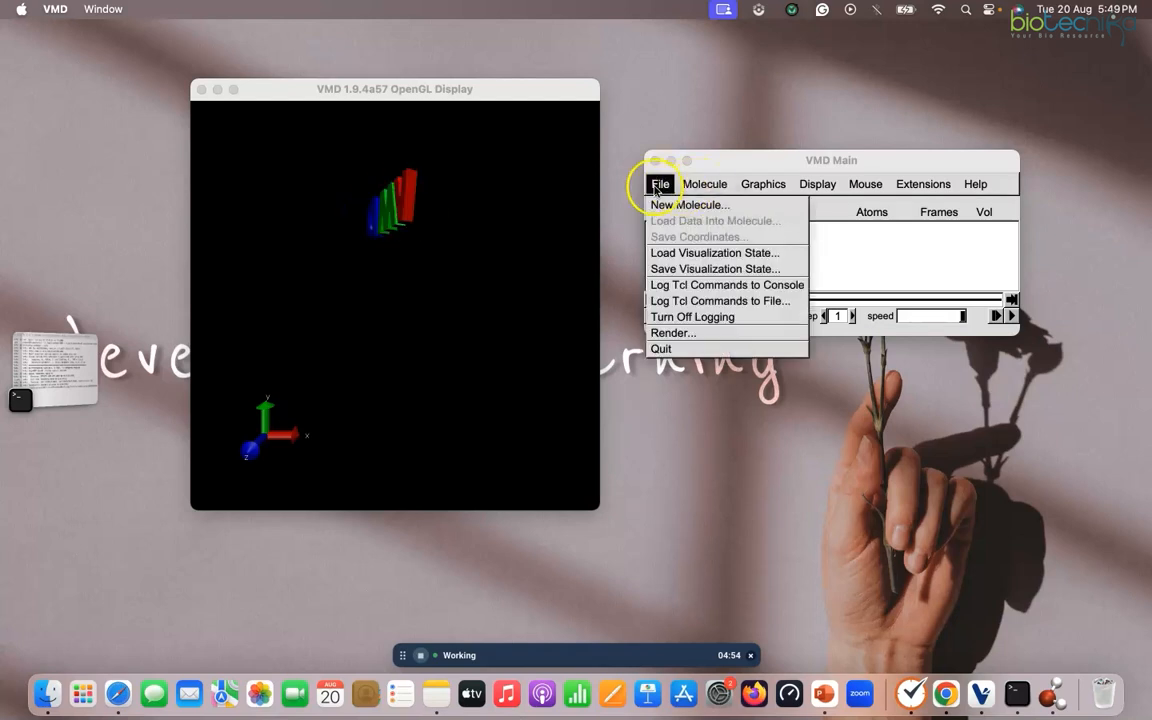
{"action": "left_click", "coordinate": [688, 204]}
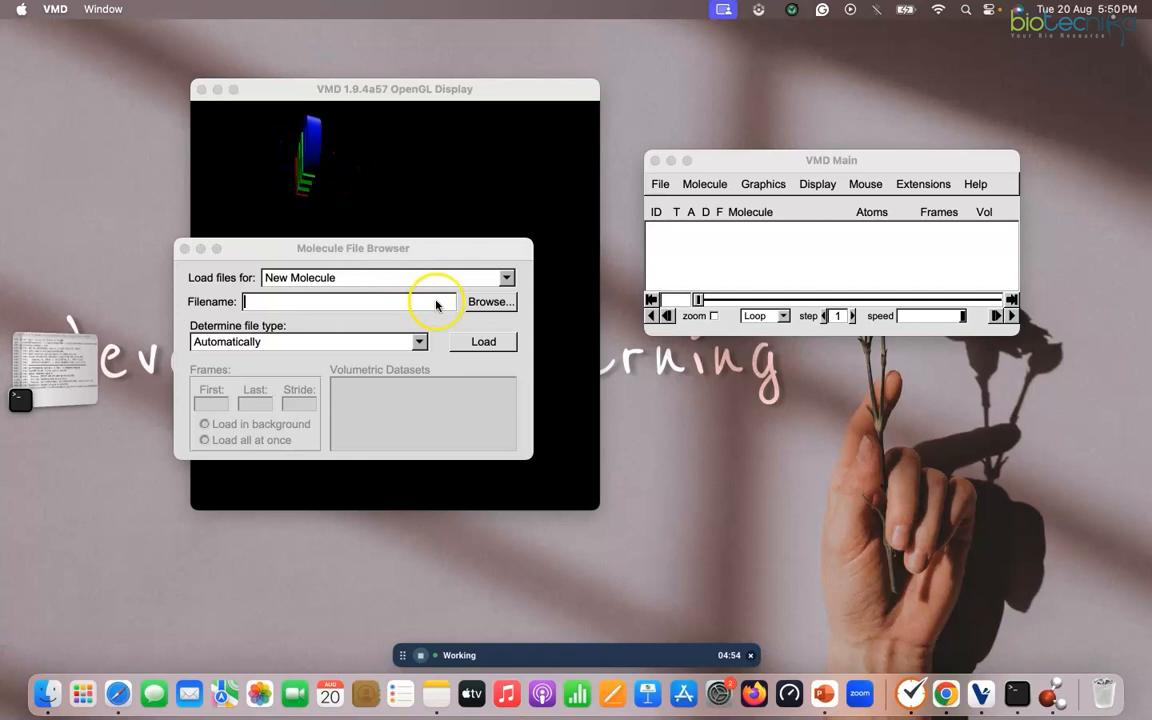
{"action": "left_click", "coordinate": [490, 300]}
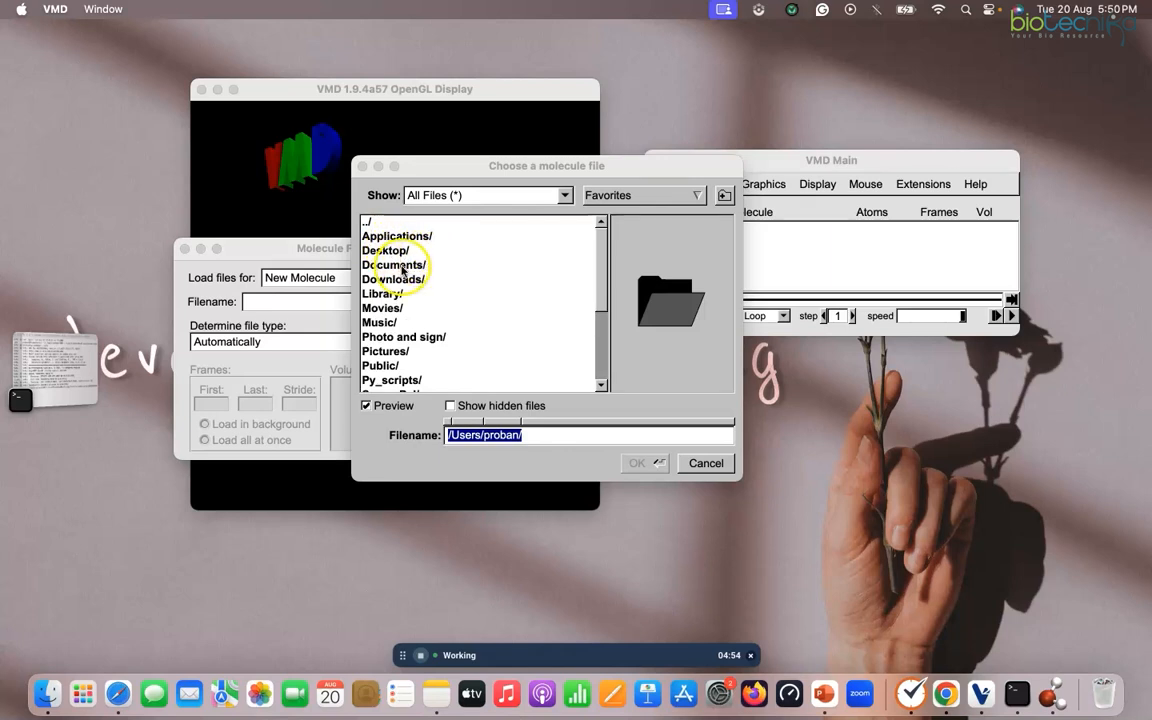
{"action": "mouse_move", "coordinate": [518, 194]}
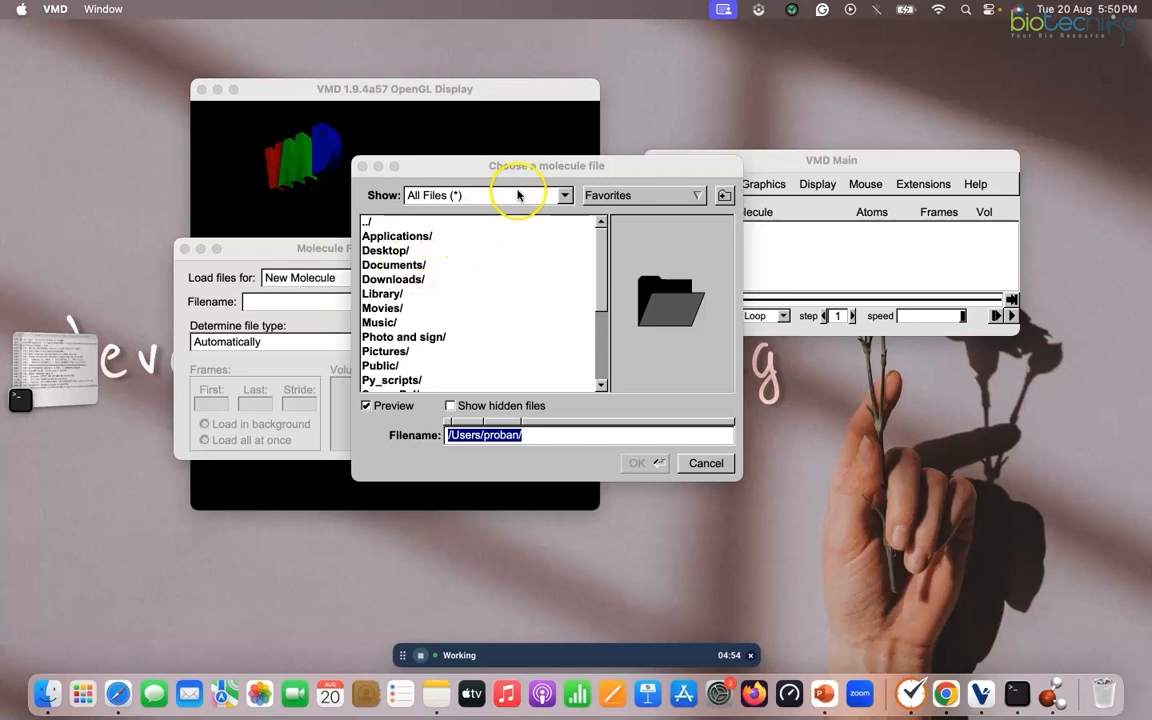
- Set the Show filter to a custom *.gro pattern
{"action": "left_click", "coordinate": [564, 196]}
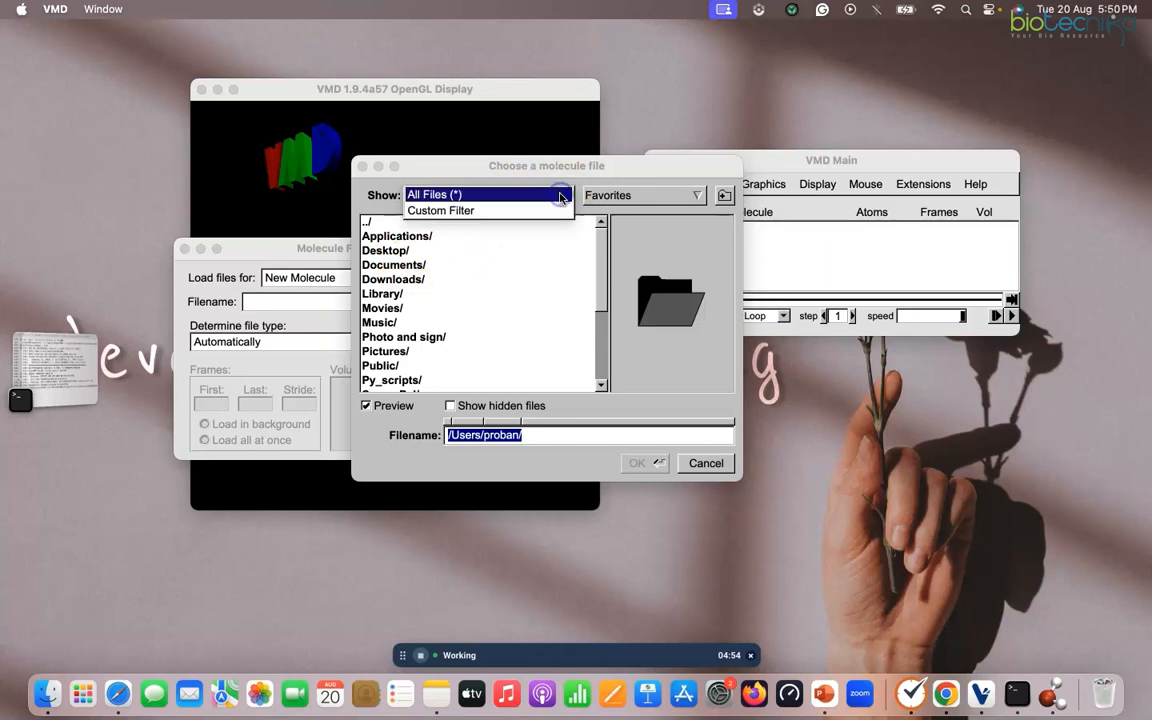
{"action": "left_click", "coordinate": [440, 210]}
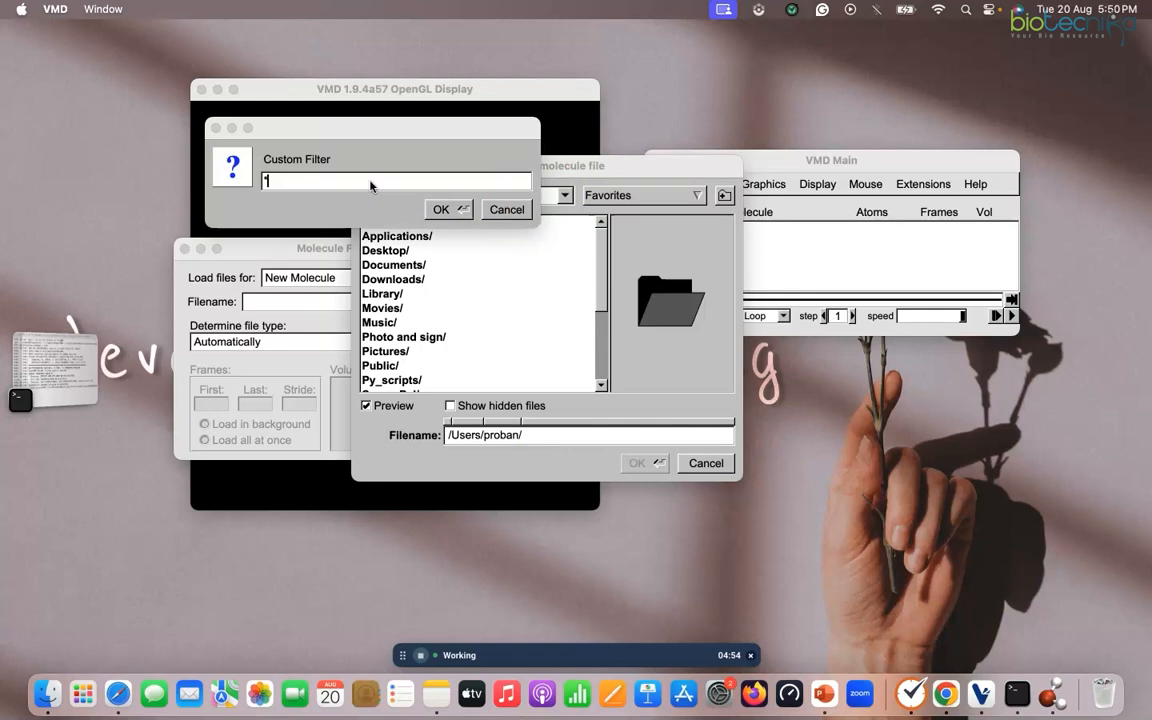
{"action": "type", "text": "*.gro"}
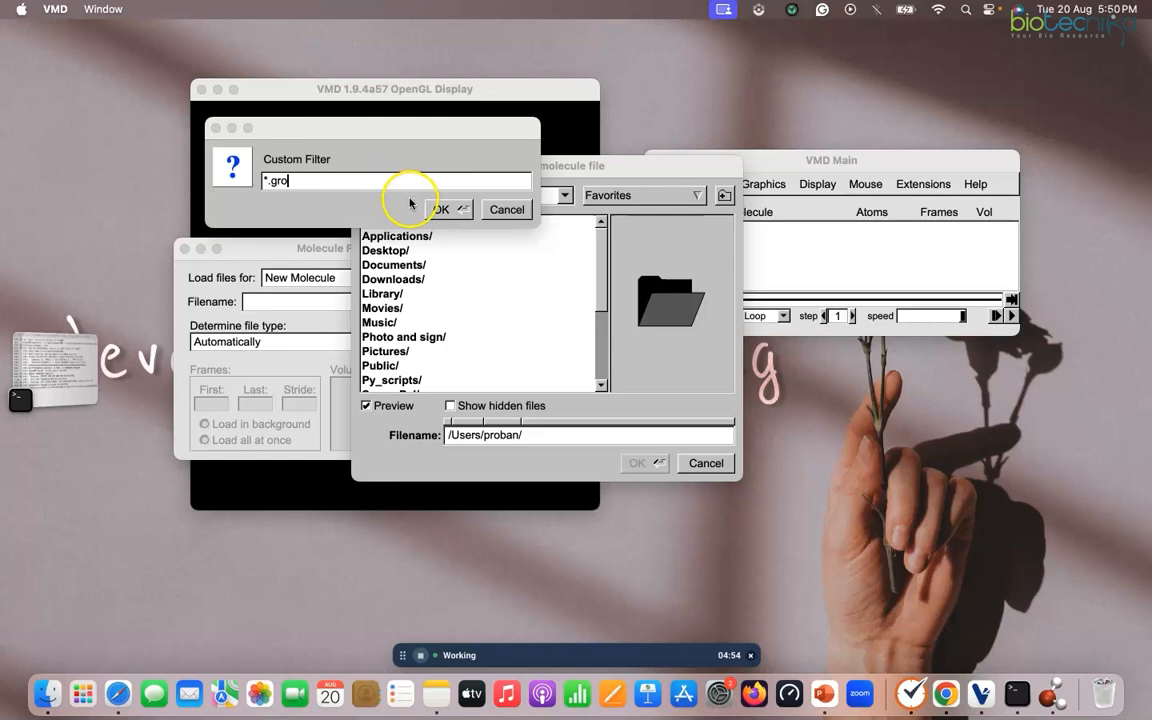
{"action": "left_click", "coordinate": [440, 210]}
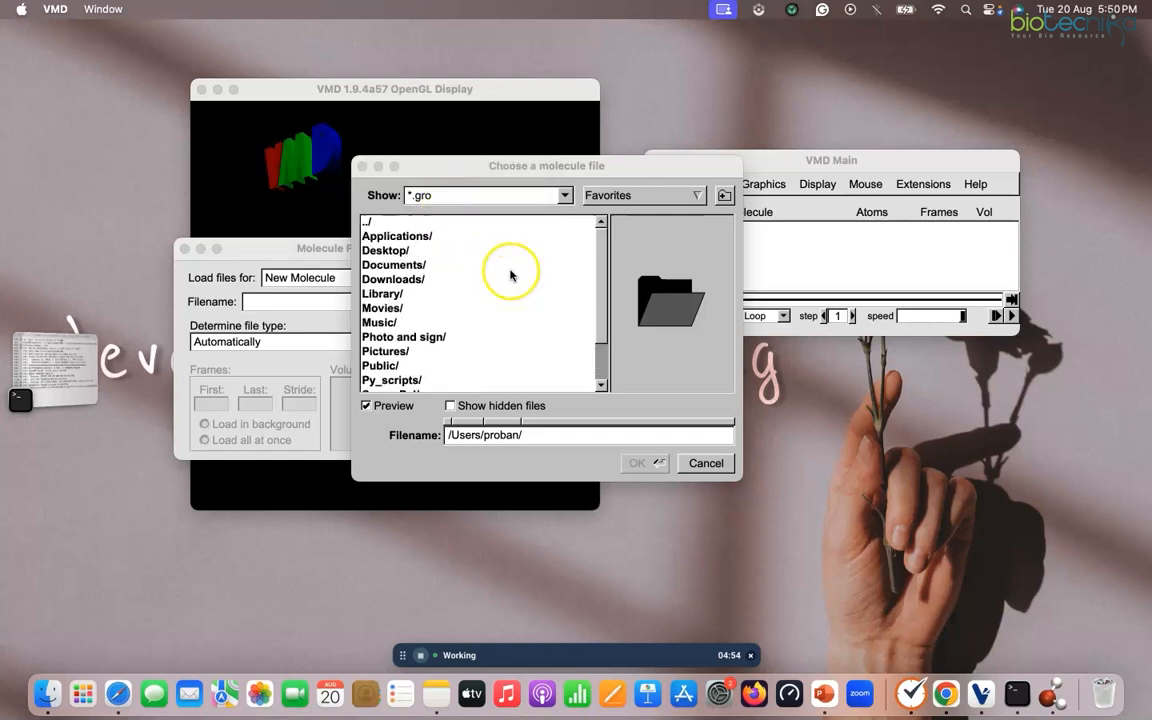
{"action": "mouse_move", "coordinate": [456, 280]}
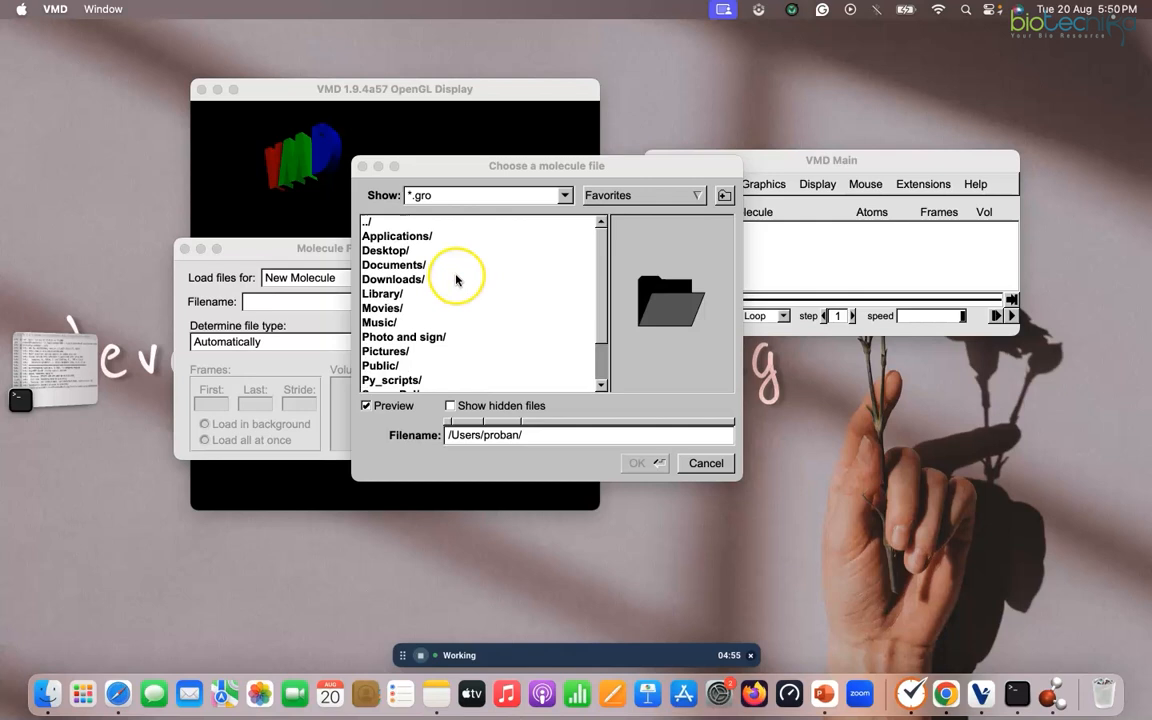
{"action": "mouse_move", "coordinate": [402, 276]}
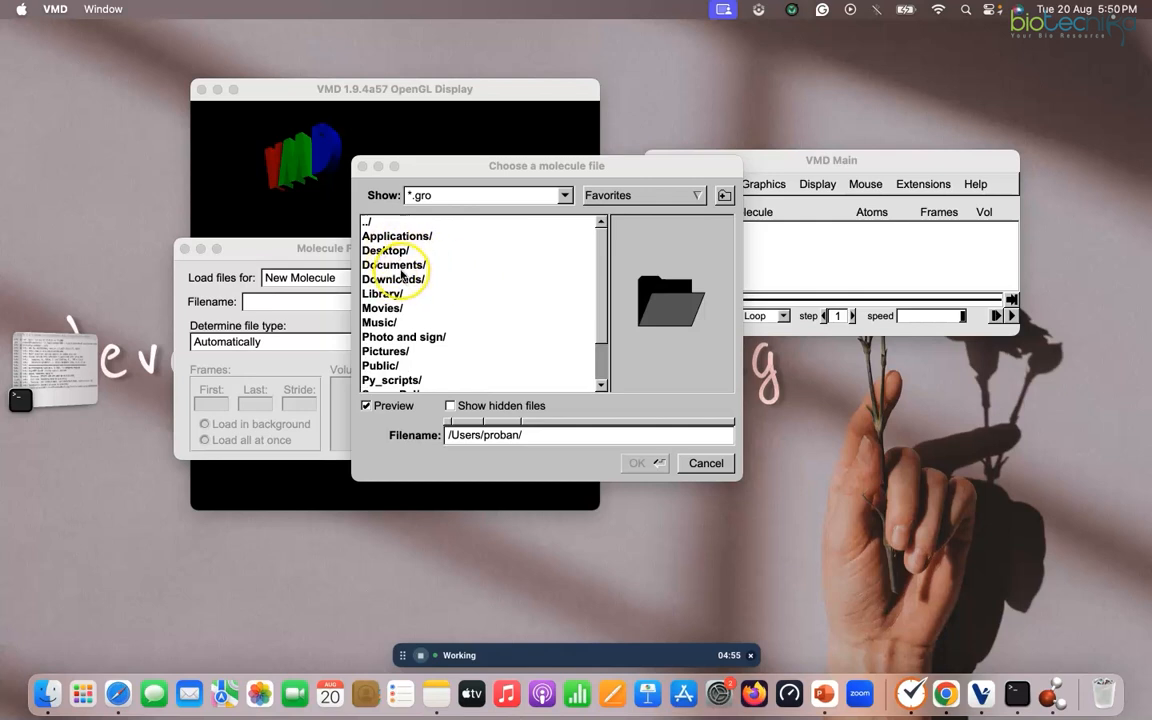
- Select md_0_20.gro from Downloads as the molecule file and move the browser aside
{"action": "double_click", "coordinate": [386, 278]}
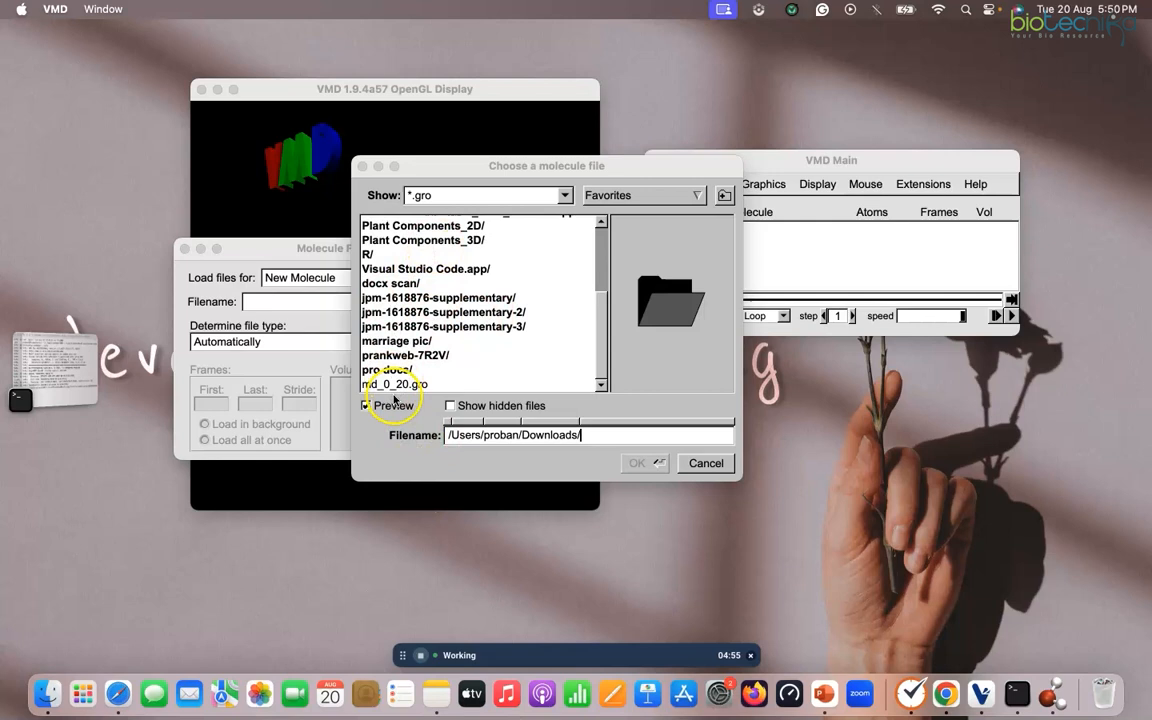
{"action": "left_click", "coordinate": [394, 384]}
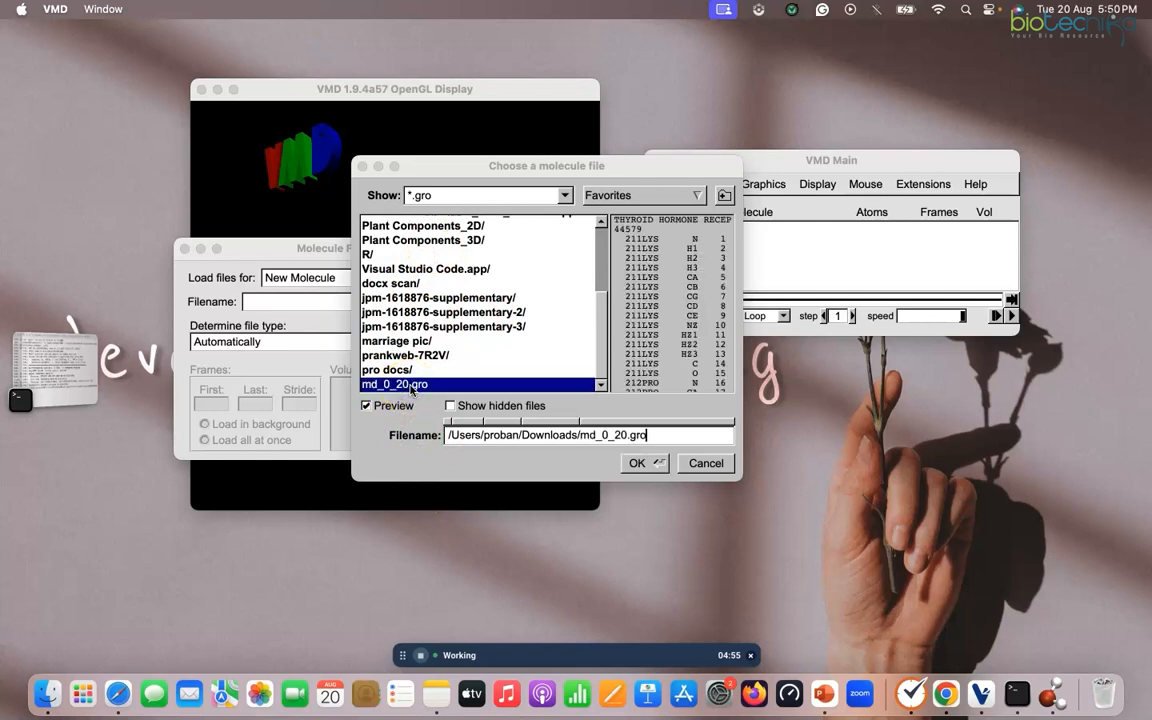
{"action": "left_click", "coordinate": [636, 464]}
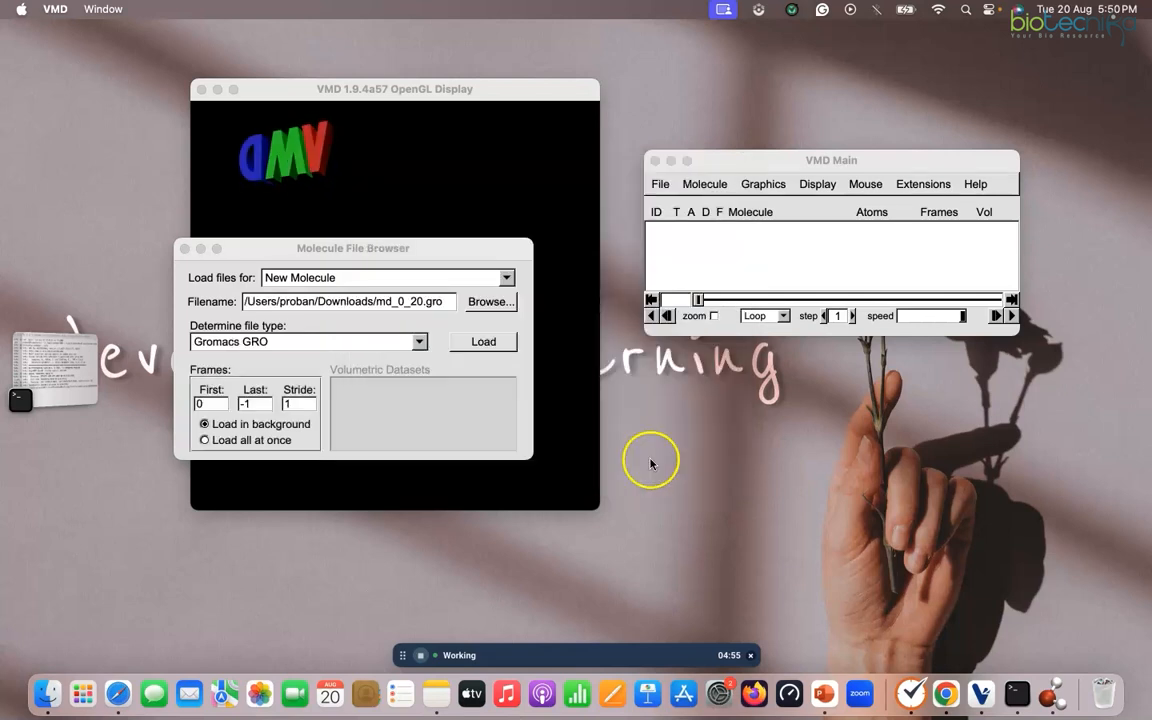
{"action": "left_click_drag", "start_coordinate": [352, 248], "coordinate": [466, 268]}
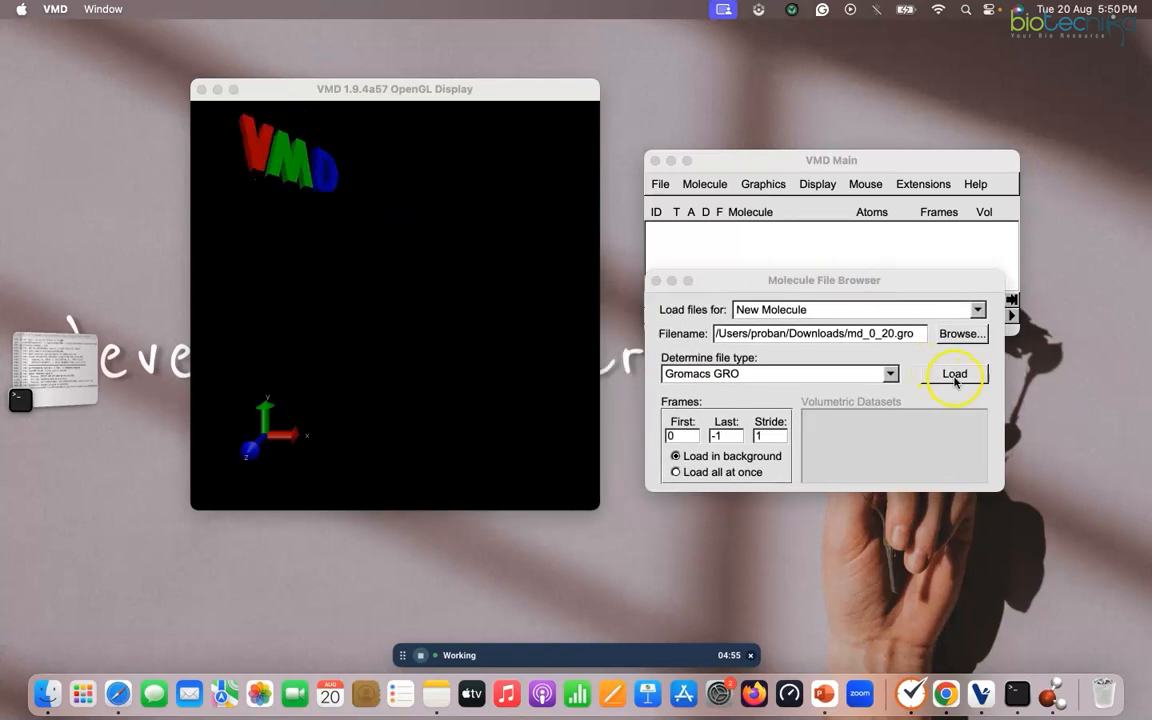
- Load md_0_20.gro as molecule 0 with 44,579 atoms and rotate the water box to inspect it
{"action": "left_click", "coordinate": [954, 374]}
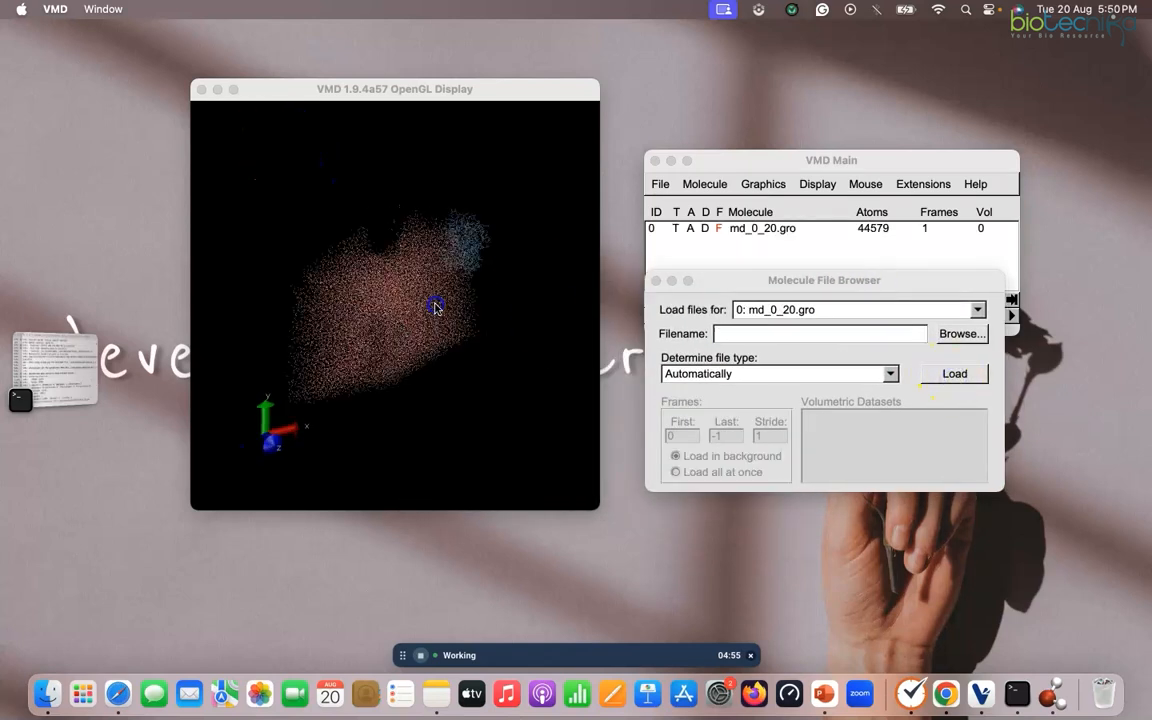
{"action": "left_click_drag", "start_coordinate": [436, 304], "coordinate": [484, 284]}
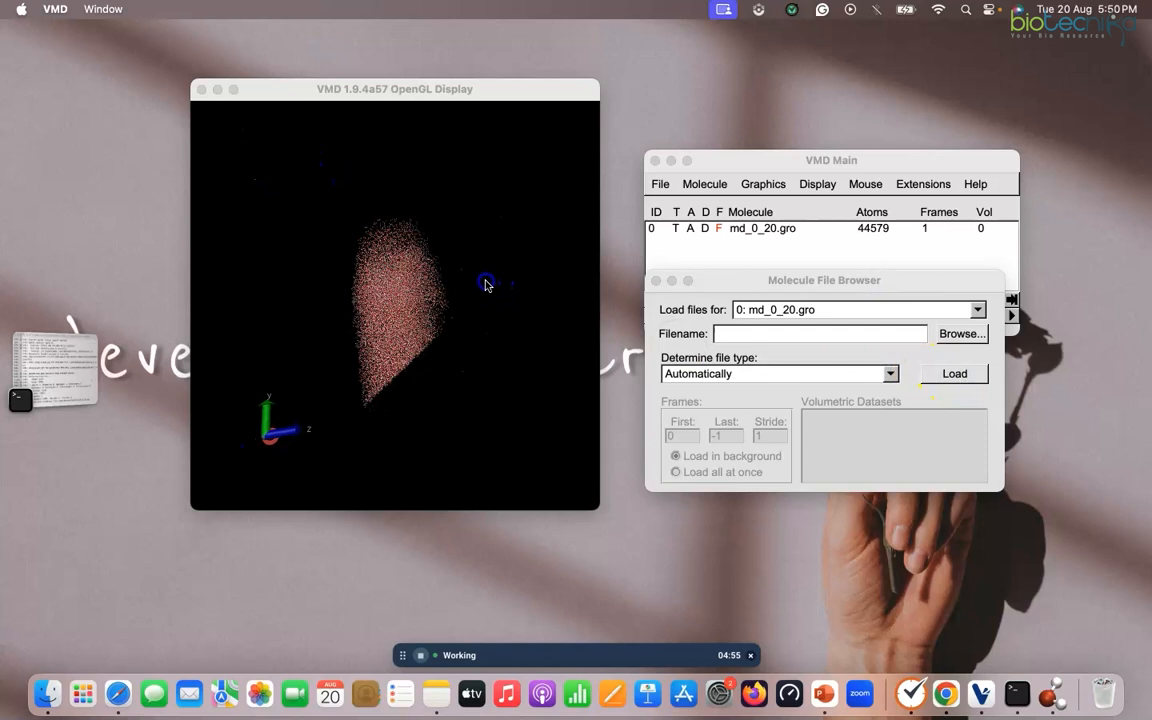
{"action": "left_click_drag", "start_coordinate": [484, 284], "coordinate": [468, 292]}
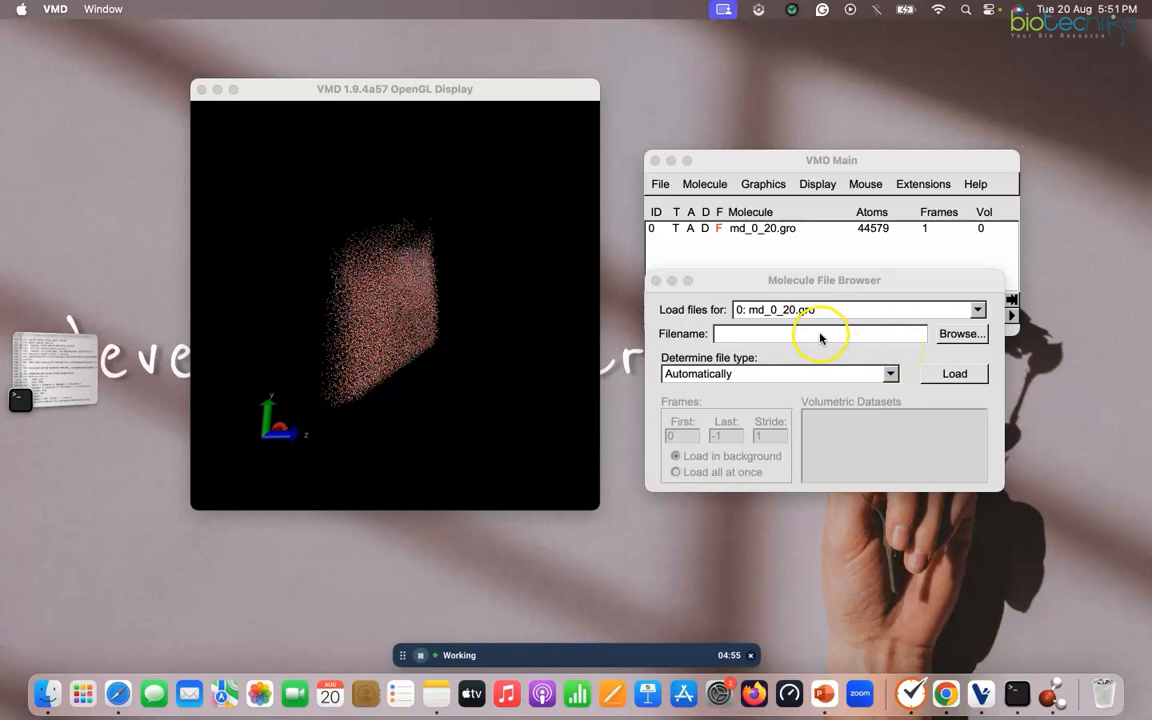
{"action": "mouse_move", "coordinate": [900, 344]}
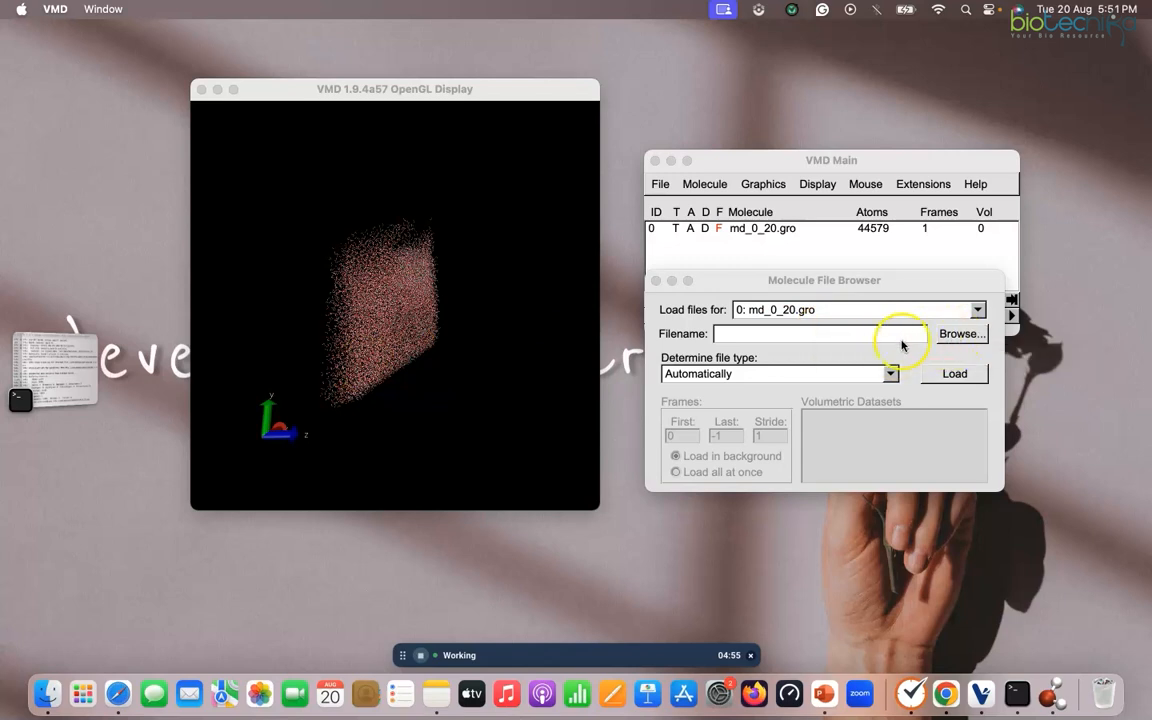
- Browse with a *.xtc custom filter and choose md_0_20_c.xtc as the trajectory file
{"action": "left_click", "coordinate": [960, 332]}
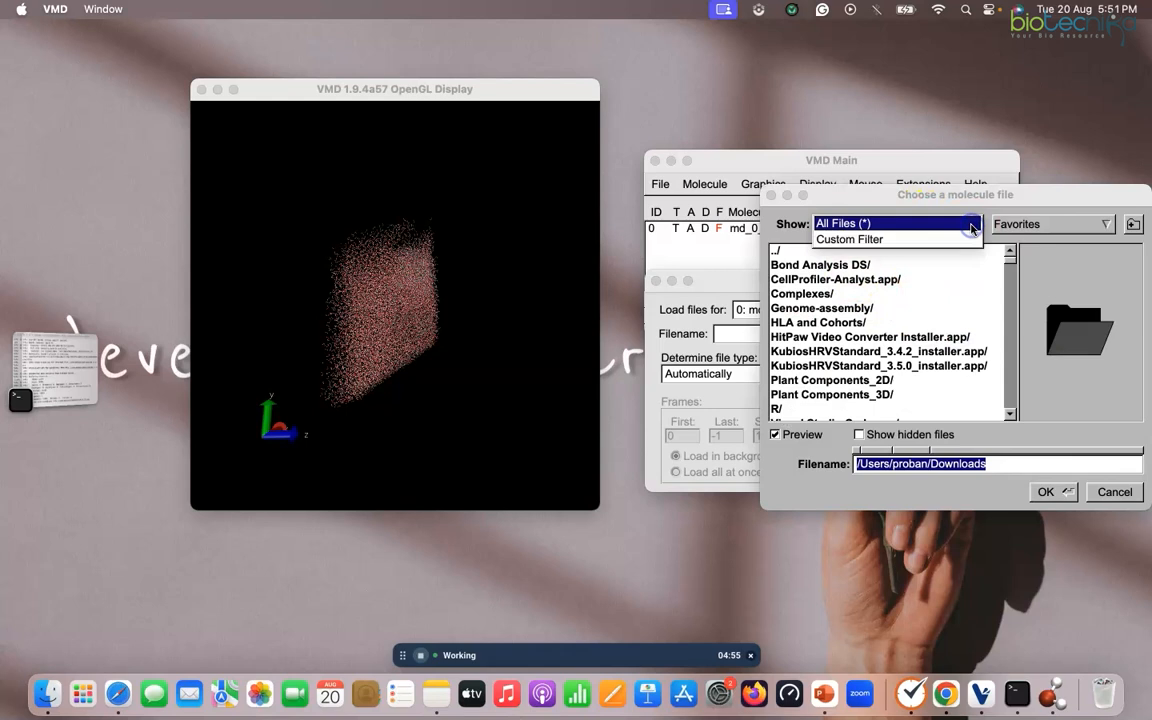
{"action": "left_click", "coordinate": [848, 240]}
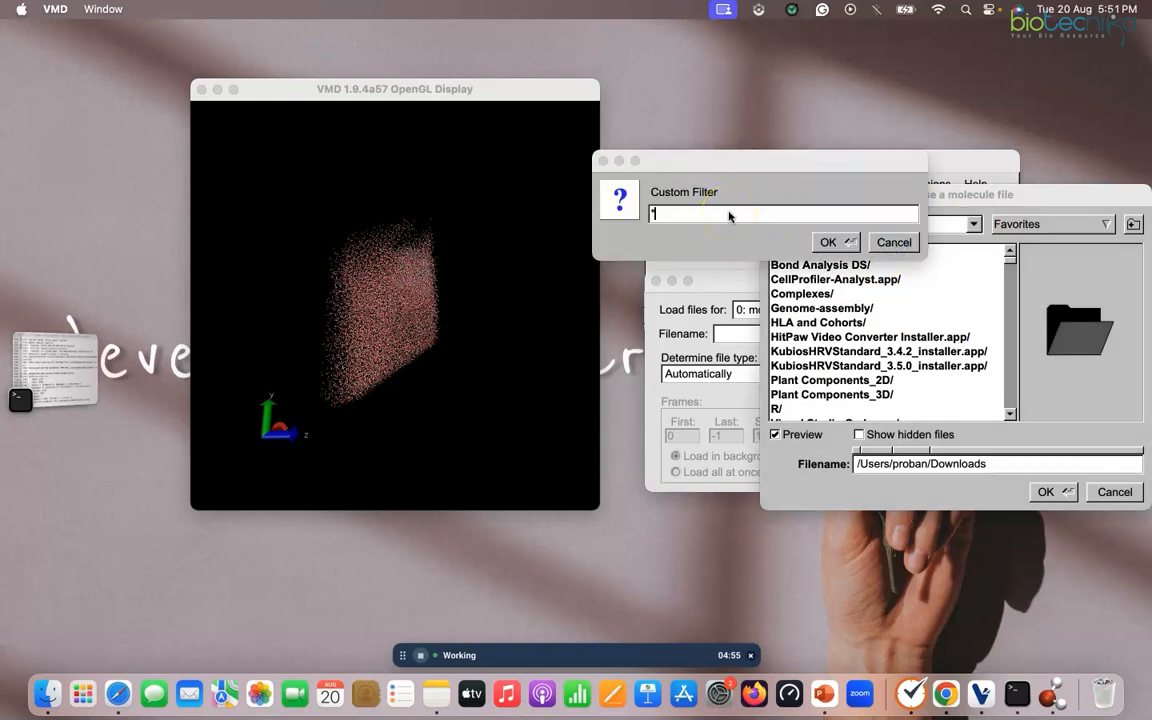
{"action": "type", "text": "*"}
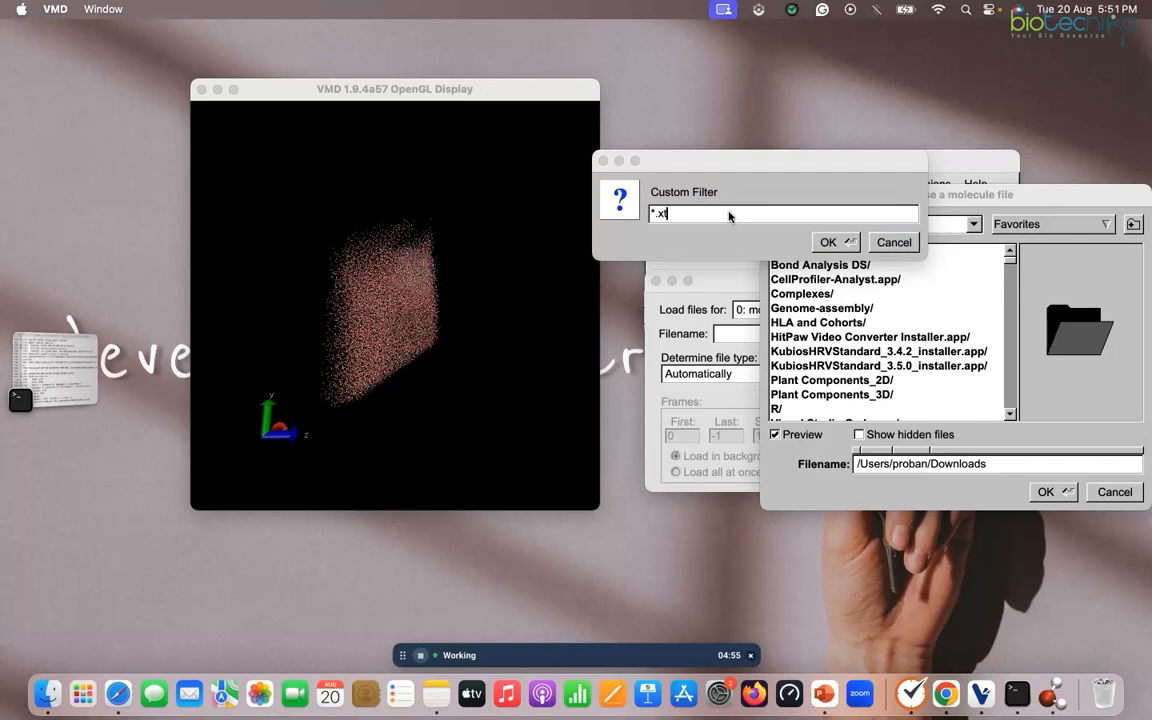
{"action": "left_click", "coordinate": [828, 242]}
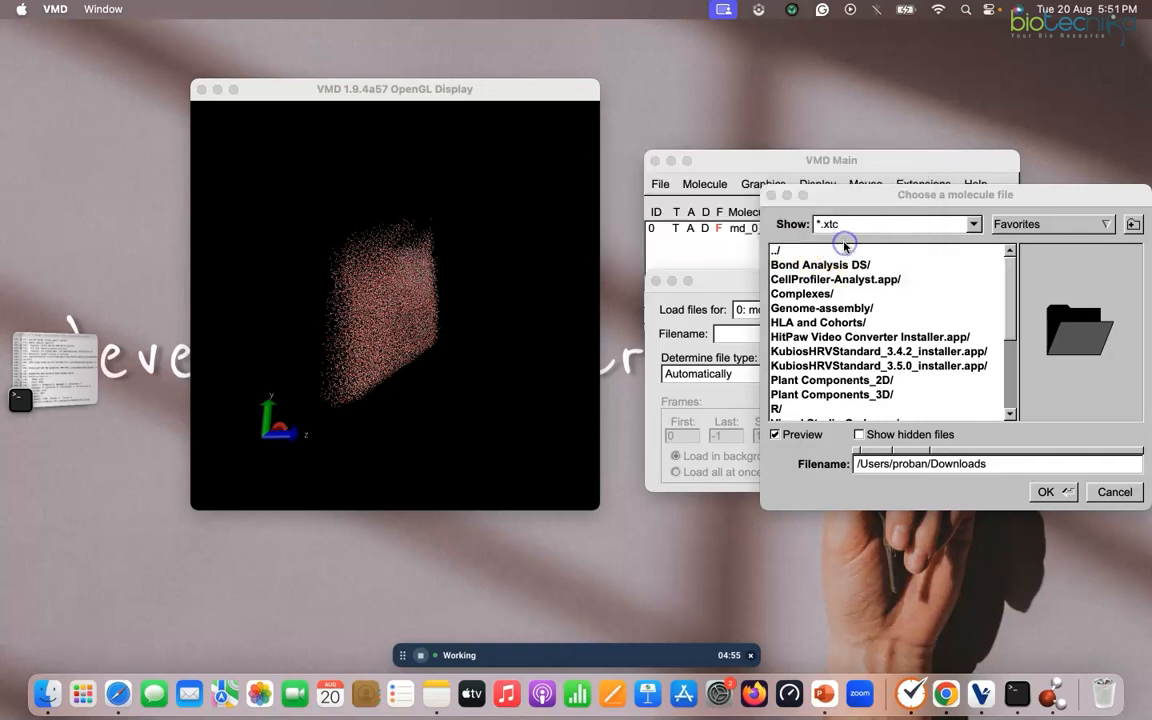
{"action": "scroll", "scroll_direction": "down", "scroll_amount": 3}
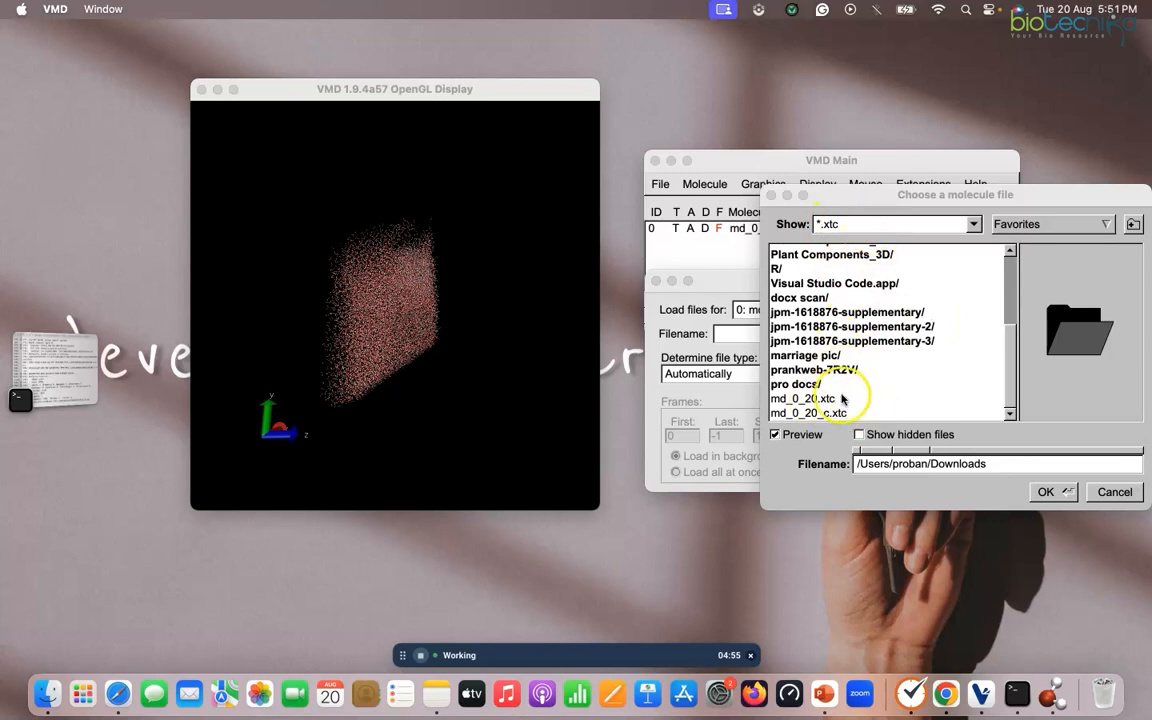
{"action": "left_click", "coordinate": [808, 412]}
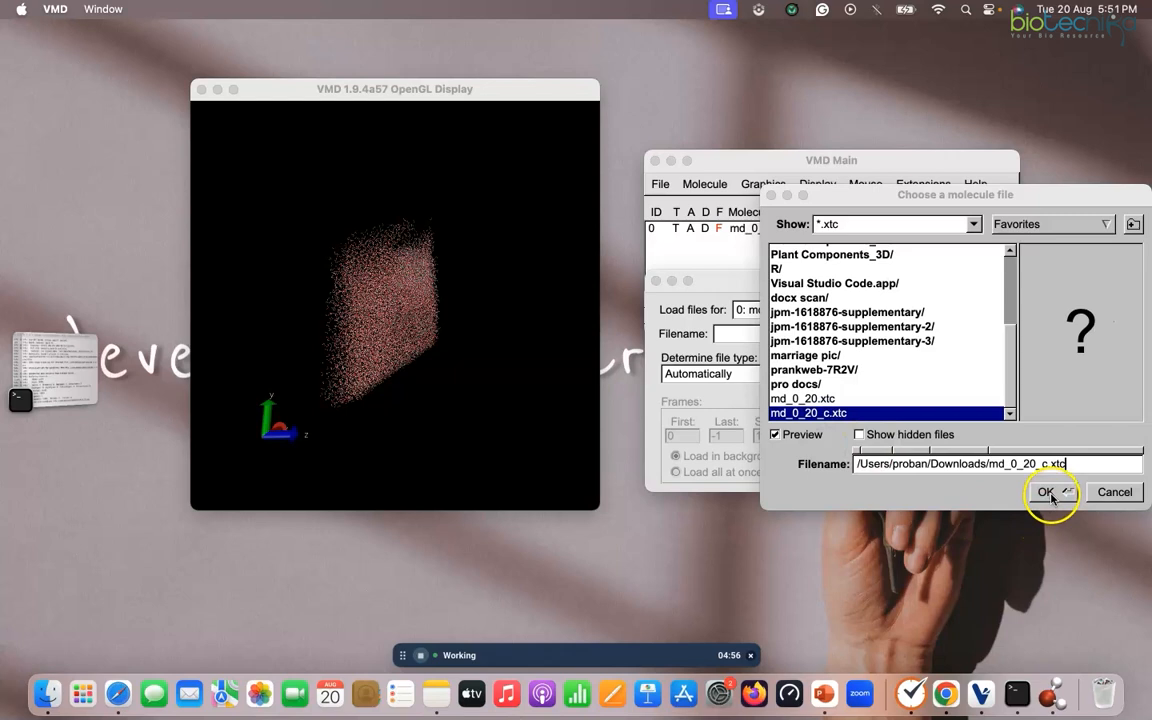
{"action": "left_click", "coordinate": [1048, 492]}
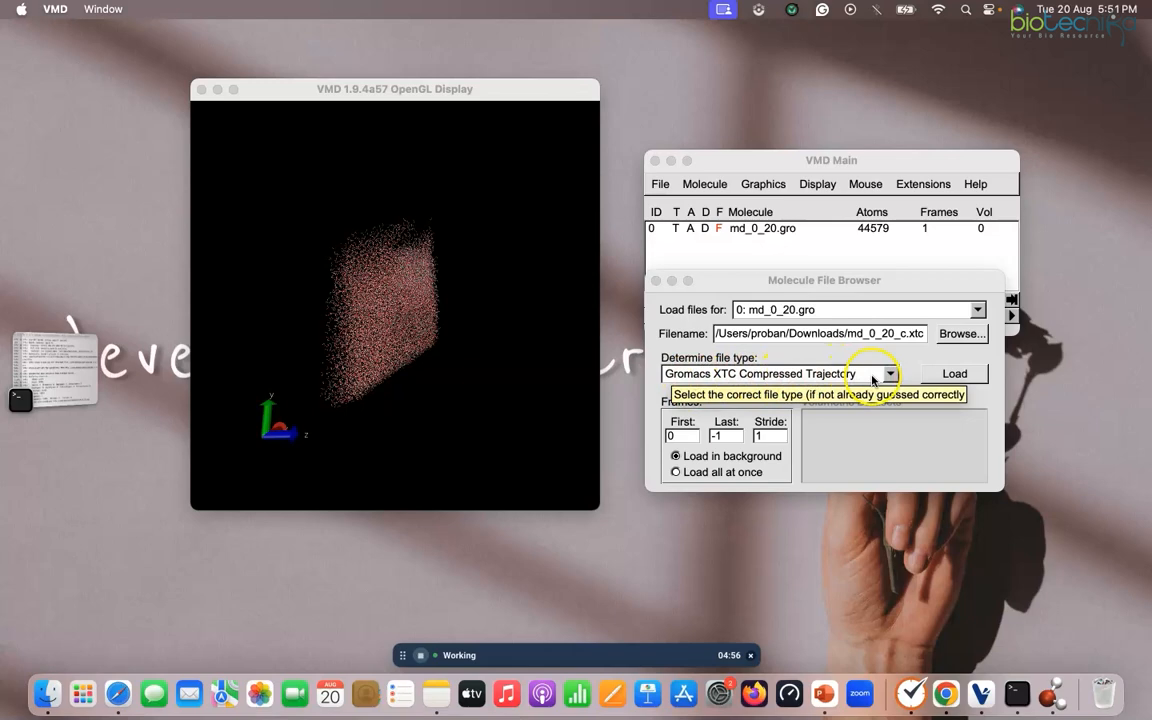
{"action": "mouse_move", "coordinate": [956, 374]}
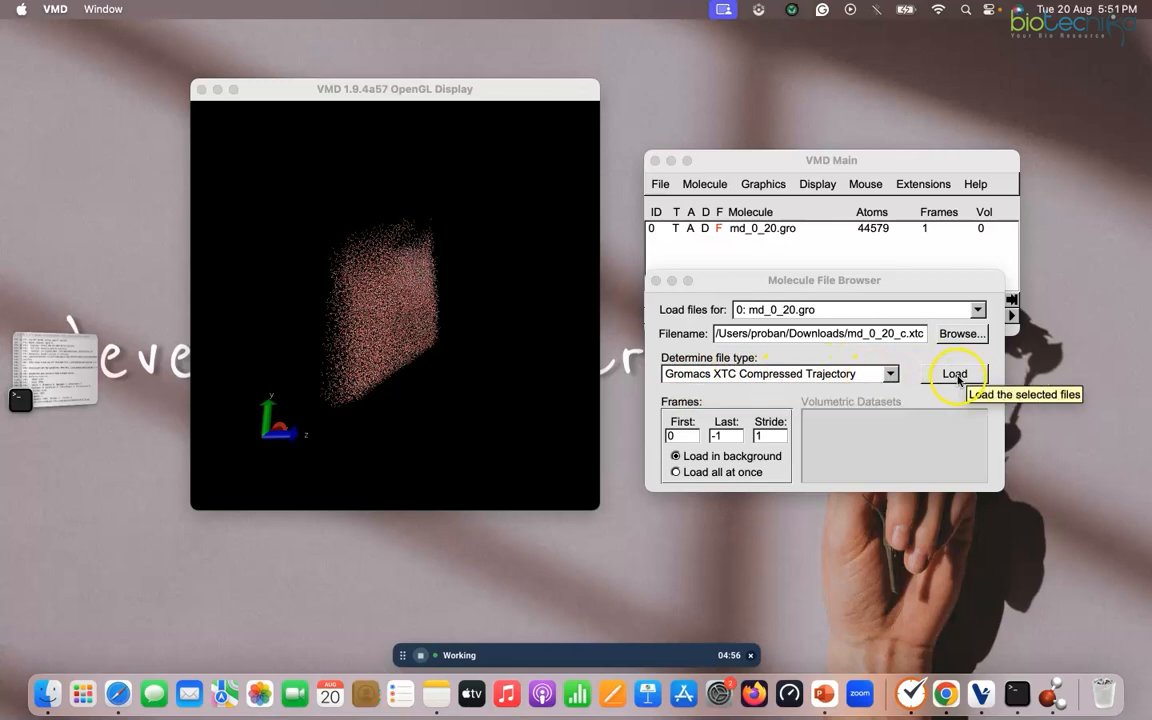
- Load the trajectory frames into molecule md_0_20.gro, giving 199 frames
{"action": "left_click", "coordinate": [954, 374]}
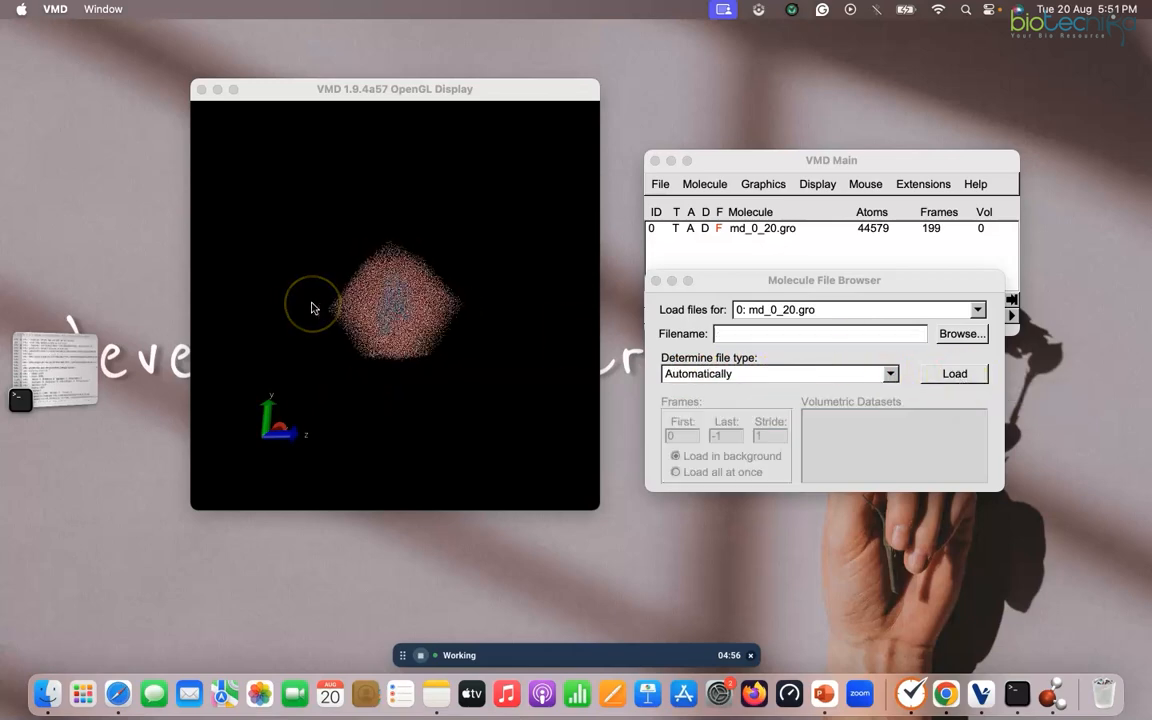